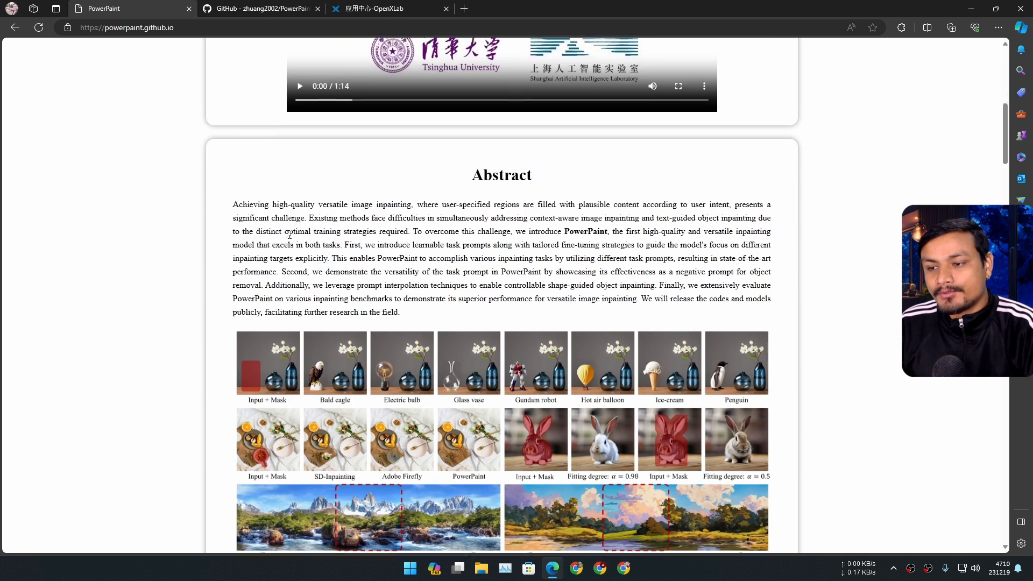
Skim the project page abstract, then switch to the PowerPaint GitHub repository tab.
{"action": "scroll", "scroll_direction": "down", "scroll_amount": 3}
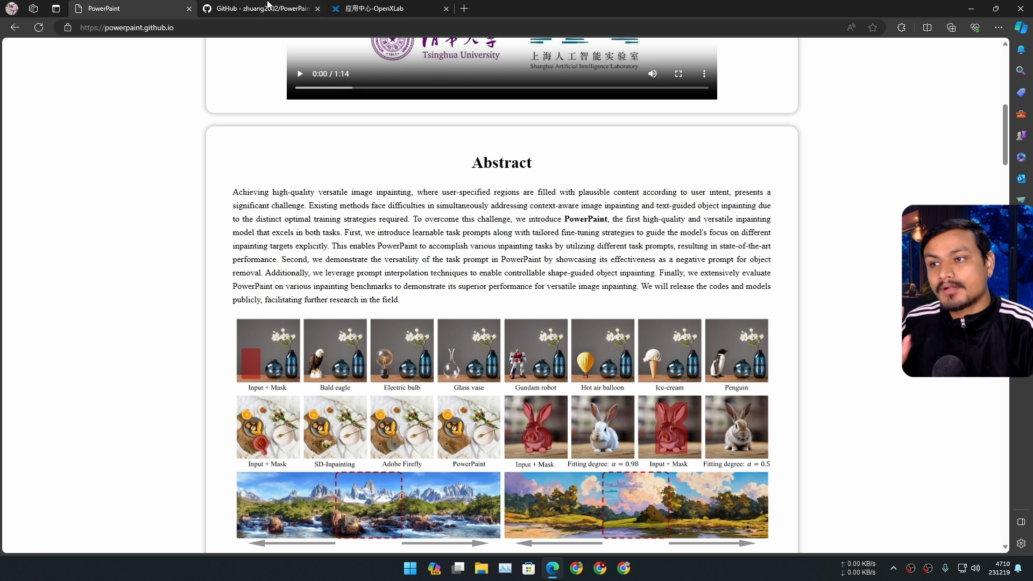
{"action": "left_click", "coordinate": [260, 8]}
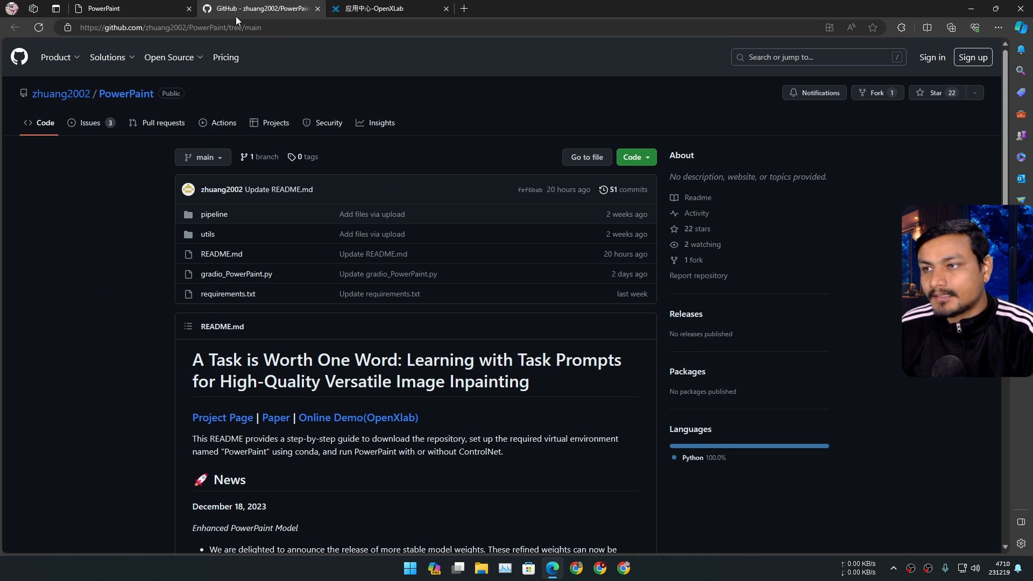
Return to the PowerPaint project page tab with the paper title and authors.
{"action": "left_click", "coordinate": [132, 9]}
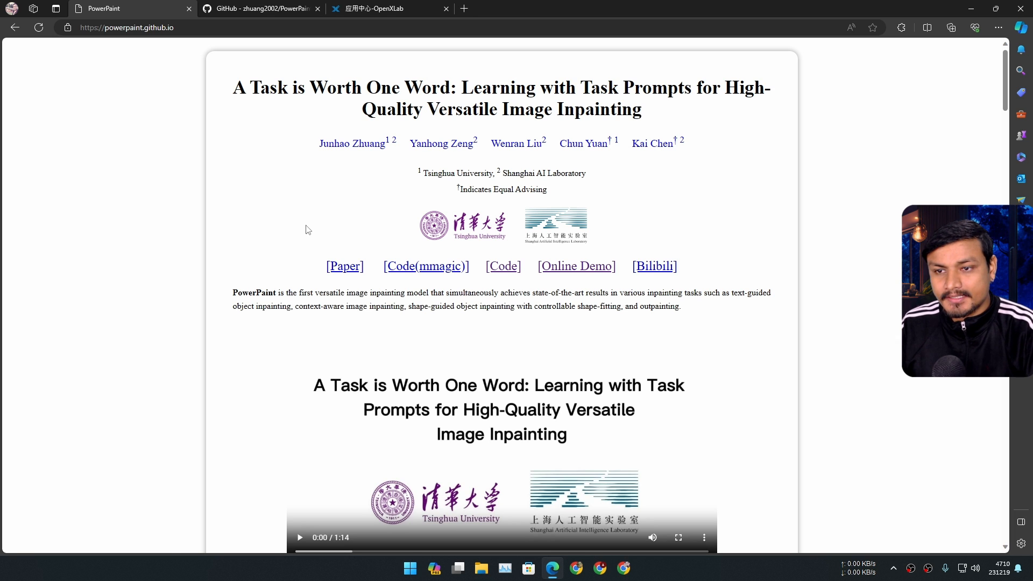
{"action": "scroll", "scroll_direction": "down", "scroll_amount": 3}
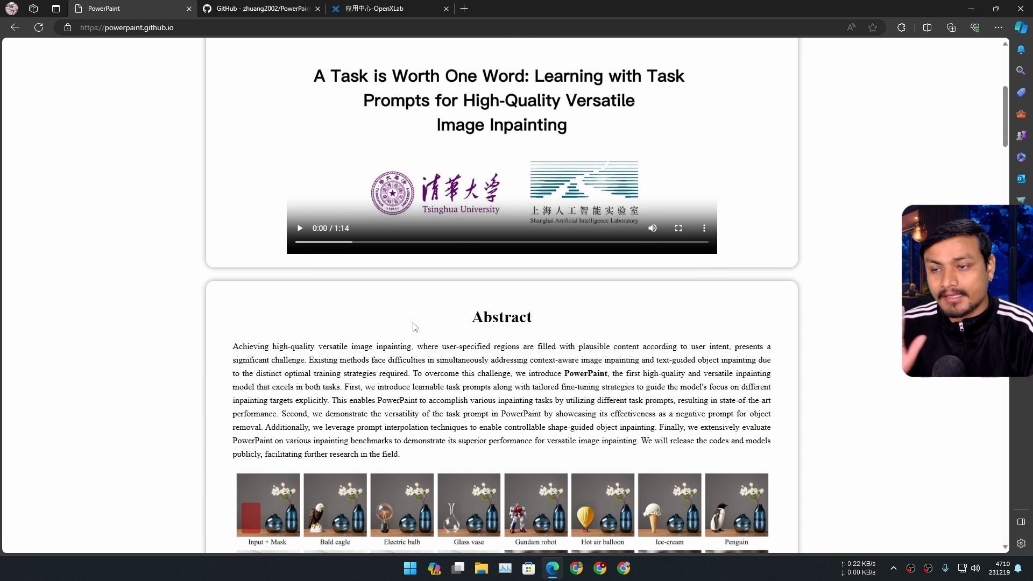
{"action": "scroll", "scroll_direction": "down", "scroll_amount": 3}
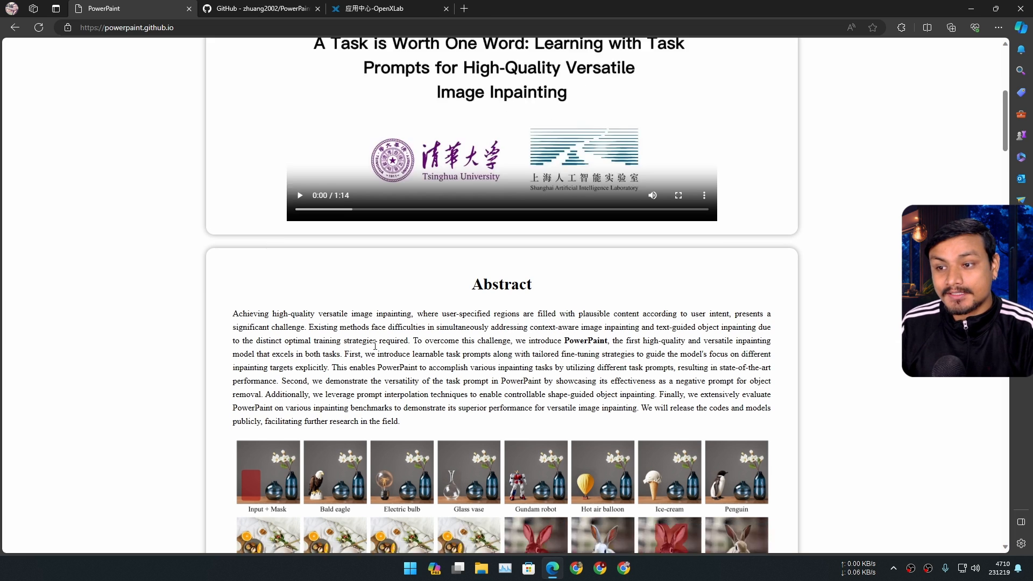
{"action": "scroll", "scroll_direction": "down", "scroll_amount": 3}
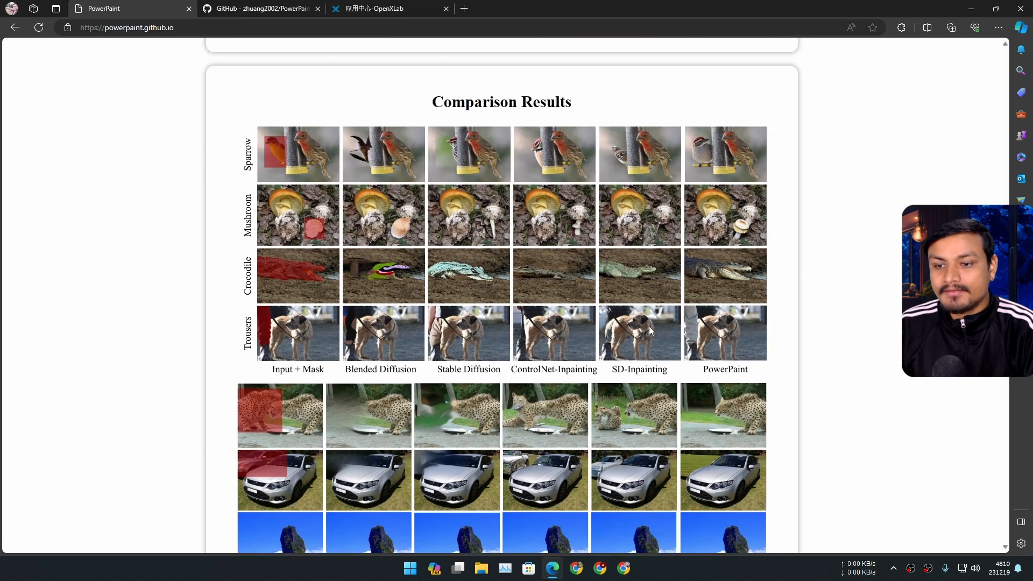
{"action": "scroll", "scroll_direction": "down", "scroll_amount": 3}
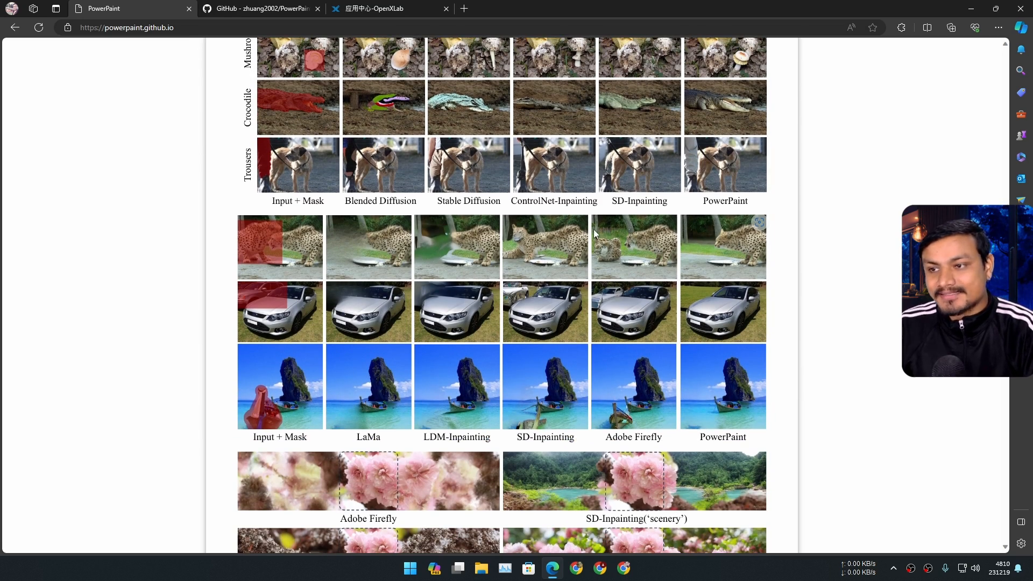
{"action": "scroll", "scroll_direction": "down", "scroll_amount": 3}
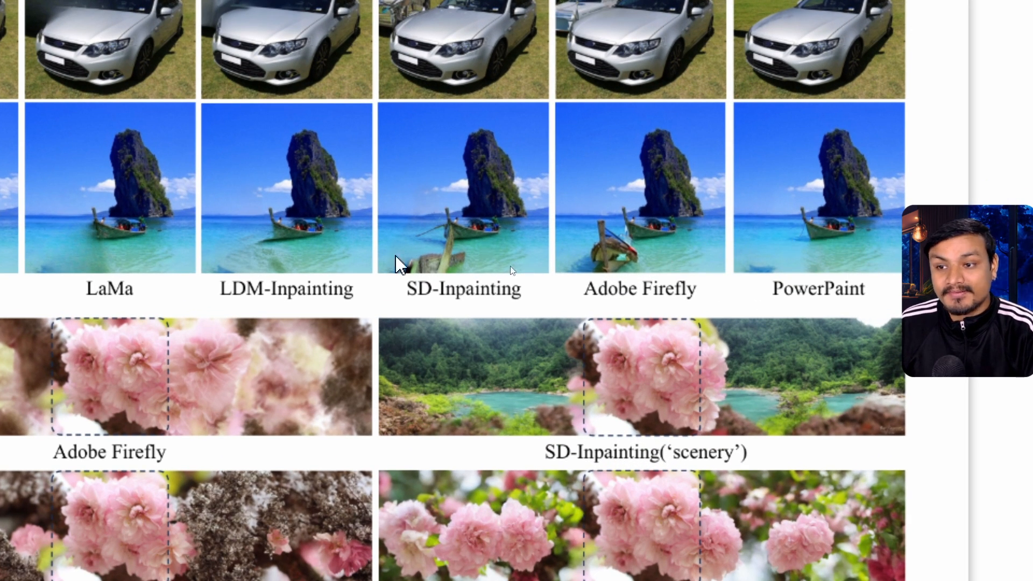
{"action": "mouse_move", "coordinate": [440, 250]}
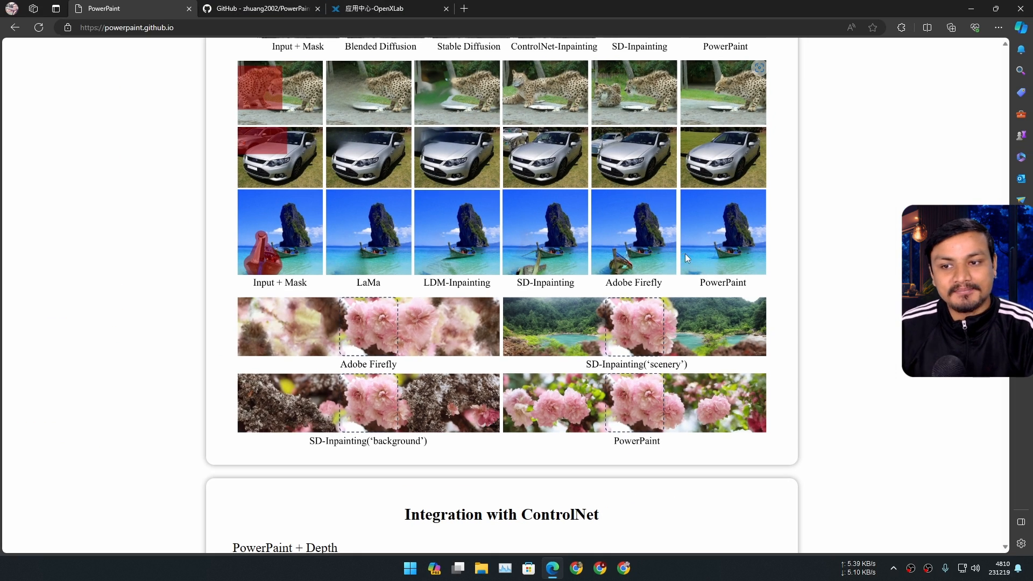
{"action": "mouse_move", "coordinate": [698, 269]}
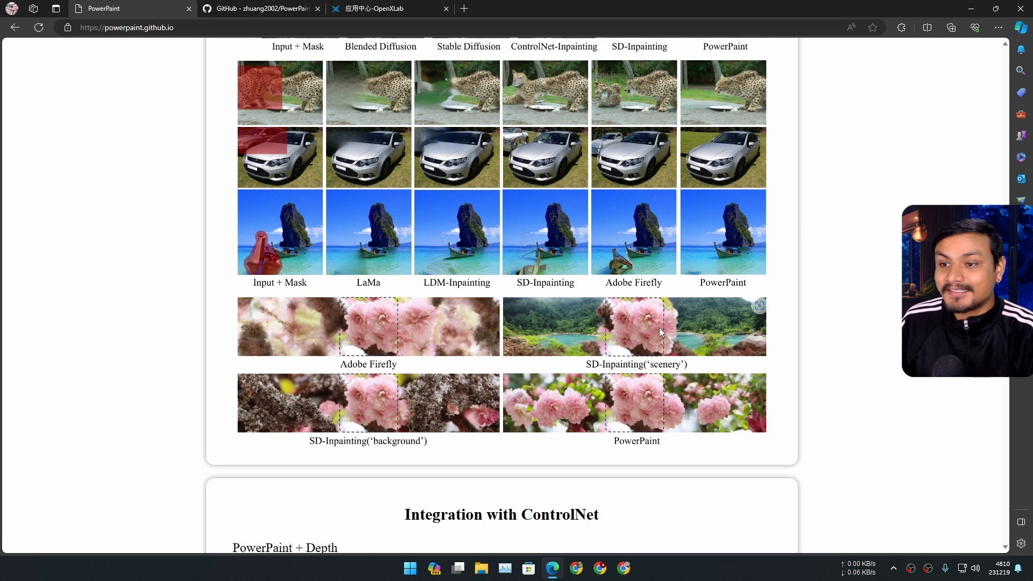
{"action": "scroll", "scroll_direction": "down", "scroll_amount": 3}
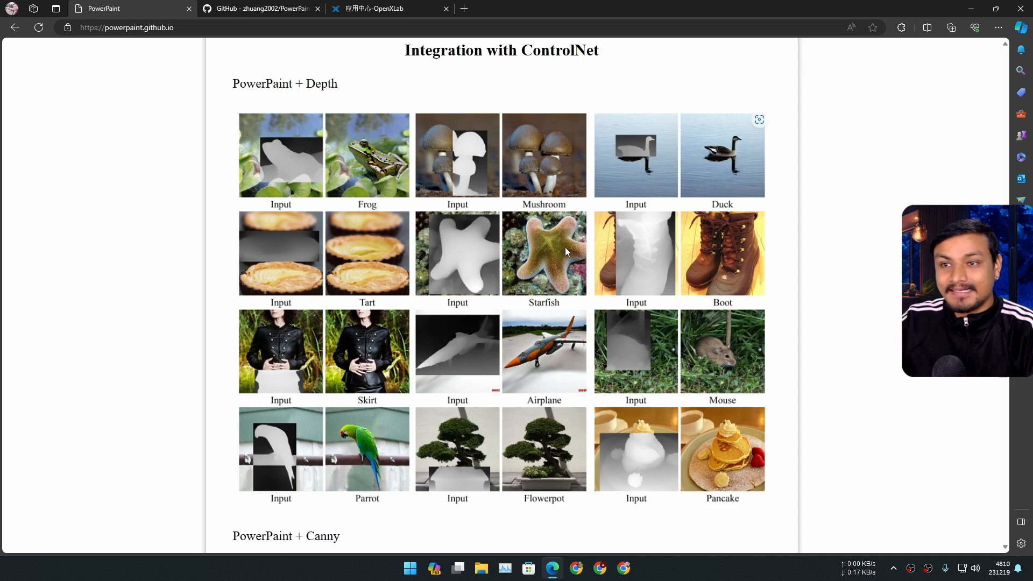
{"action": "scroll", "scroll_direction": "down", "scroll_amount": 3}
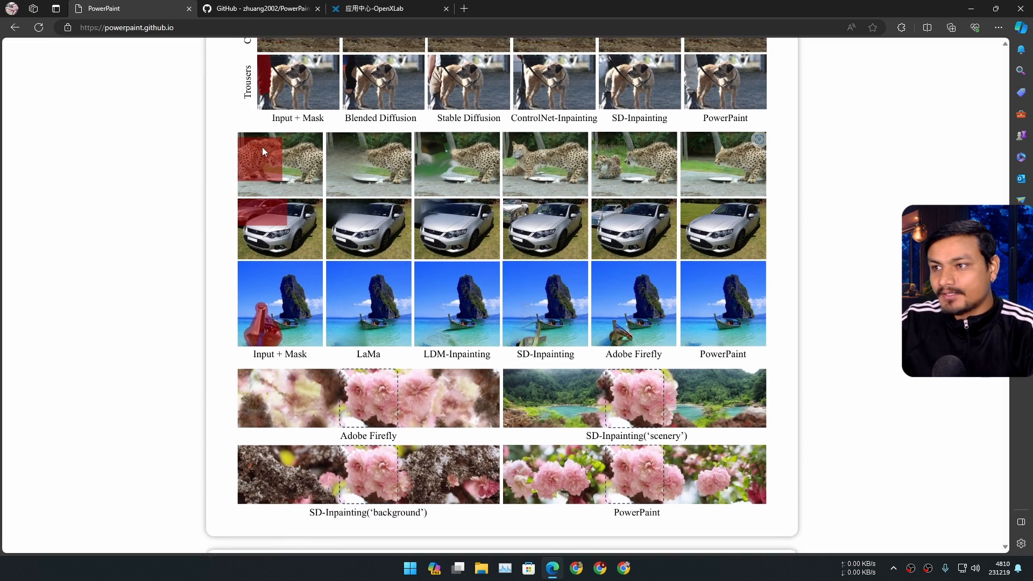
{"action": "scroll", "scroll_direction": "down", "scroll_amount": 3}
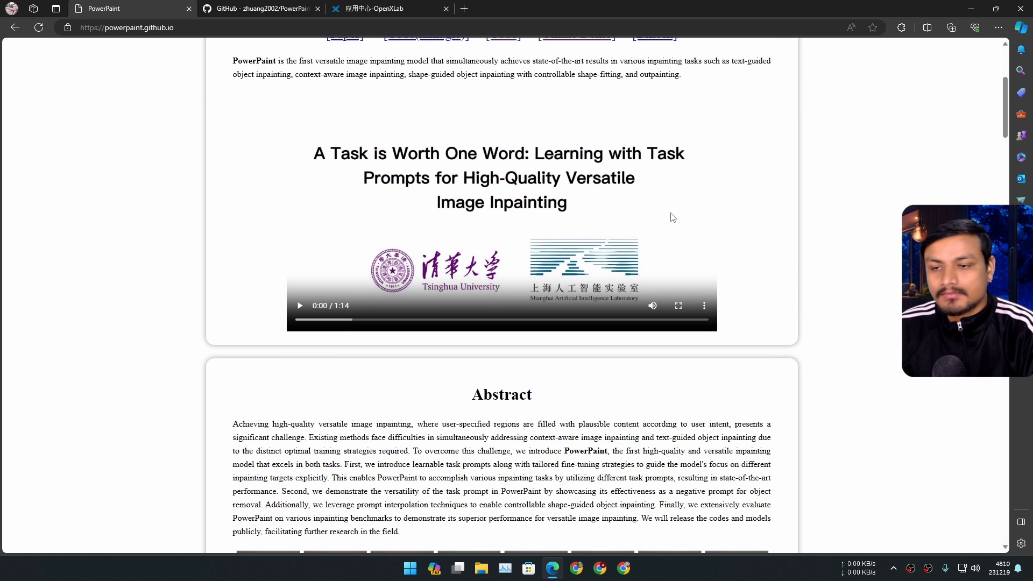
{"action": "scroll", "scroll_direction": "down", "scroll_amount": 3}
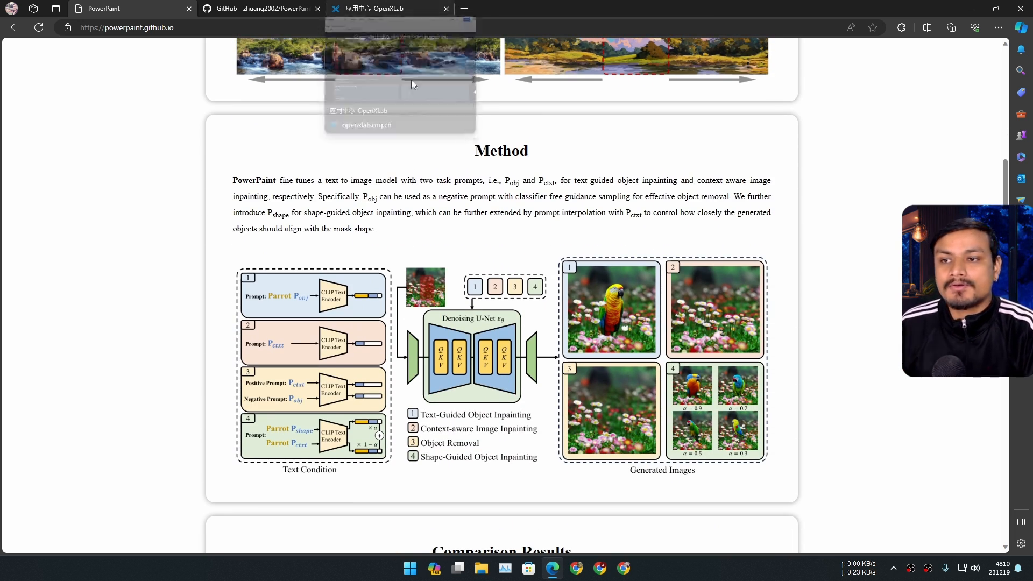
Skim the GitHub README news, then open the OpenXLab online demo tab.
{"action": "left_click", "coordinate": [259, 8]}
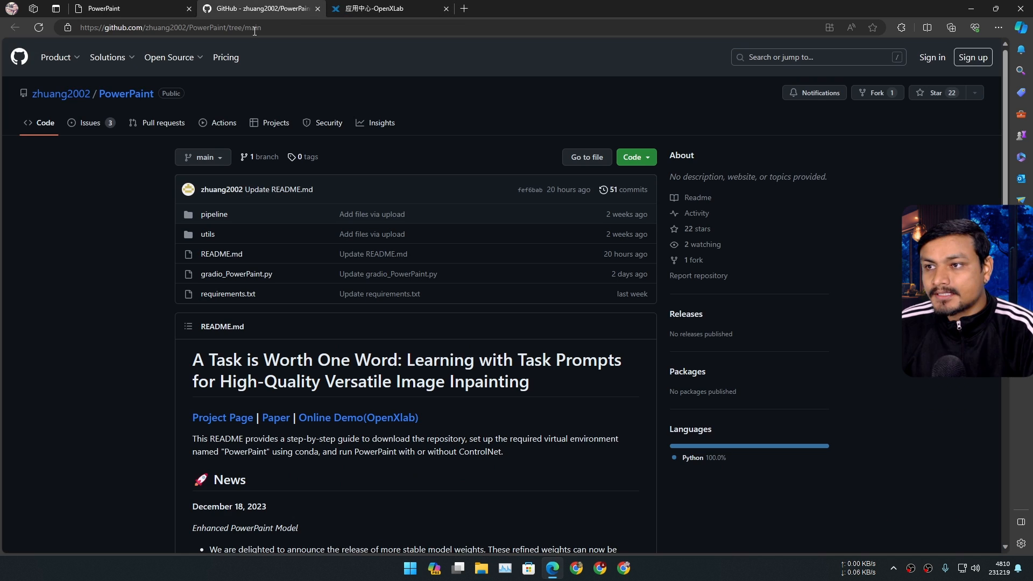
{"action": "mouse_move", "coordinate": [418, 159]}
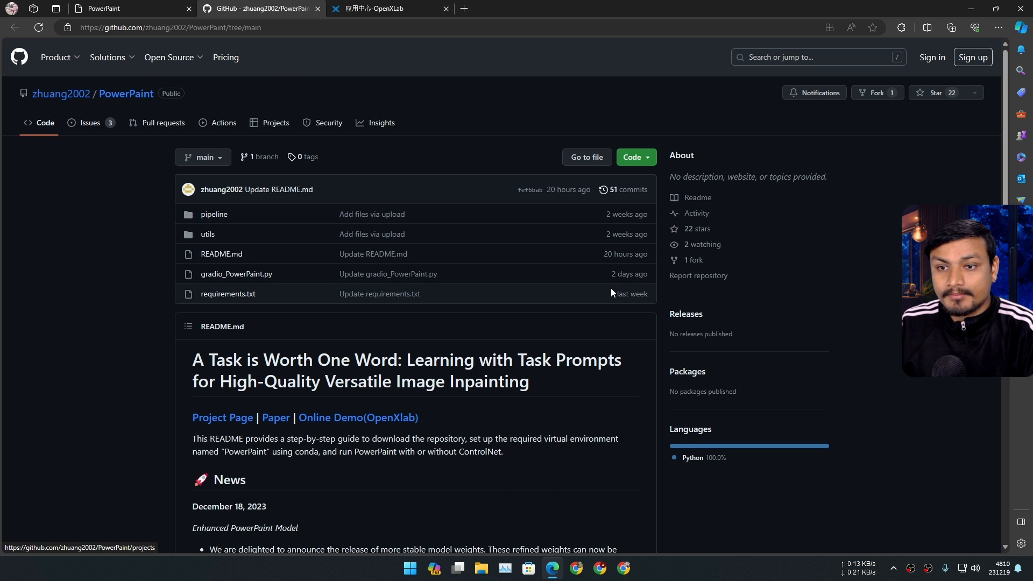
{"action": "scroll", "scroll_direction": "down", "scroll_amount": 3}
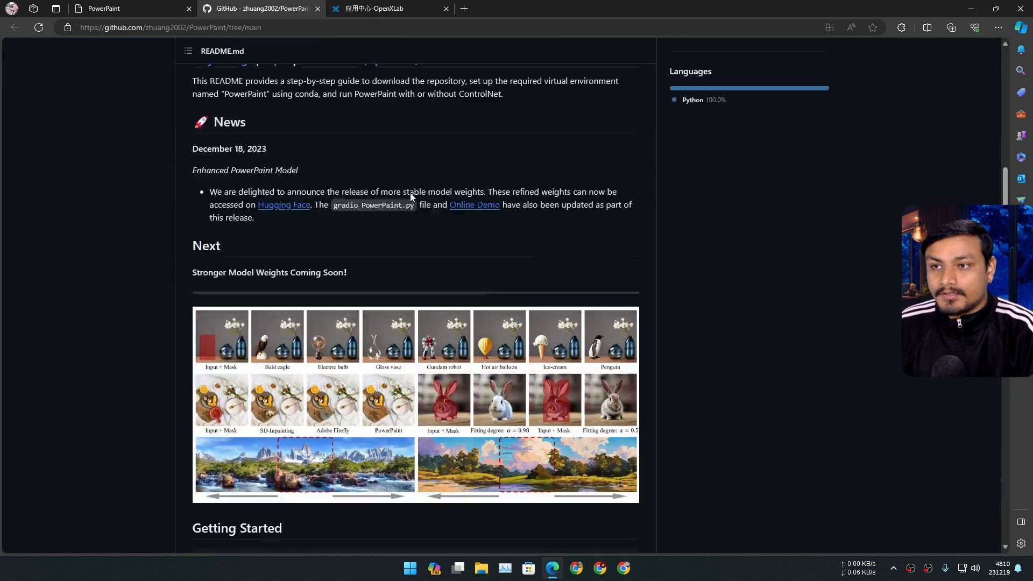
{"action": "left_click", "coordinate": [390, 9]}
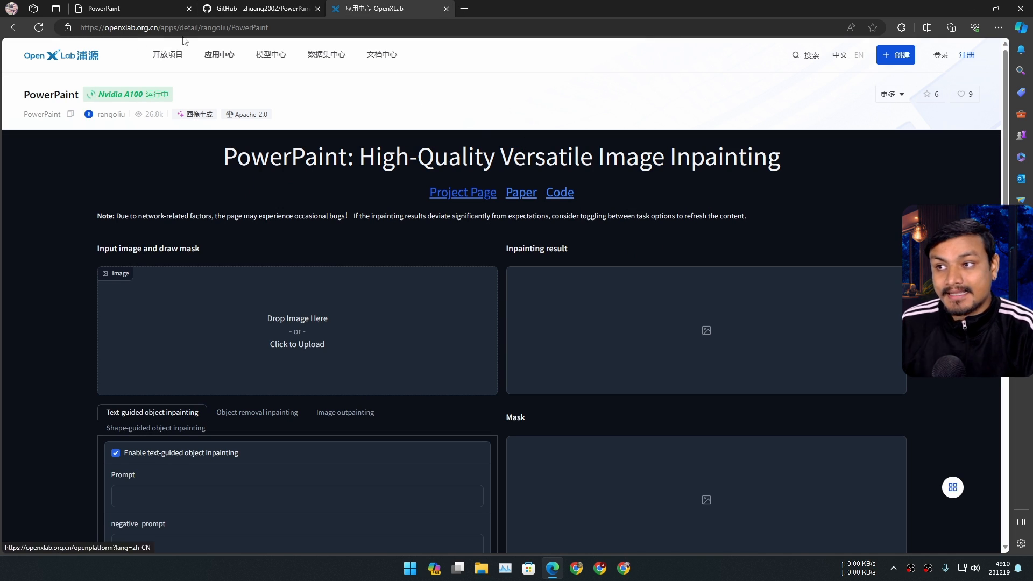
Close the duplicate OpenXLab tab and relaunch the demo from the README's Online Demo link.
{"action": "left_click", "coordinate": [260, 9]}
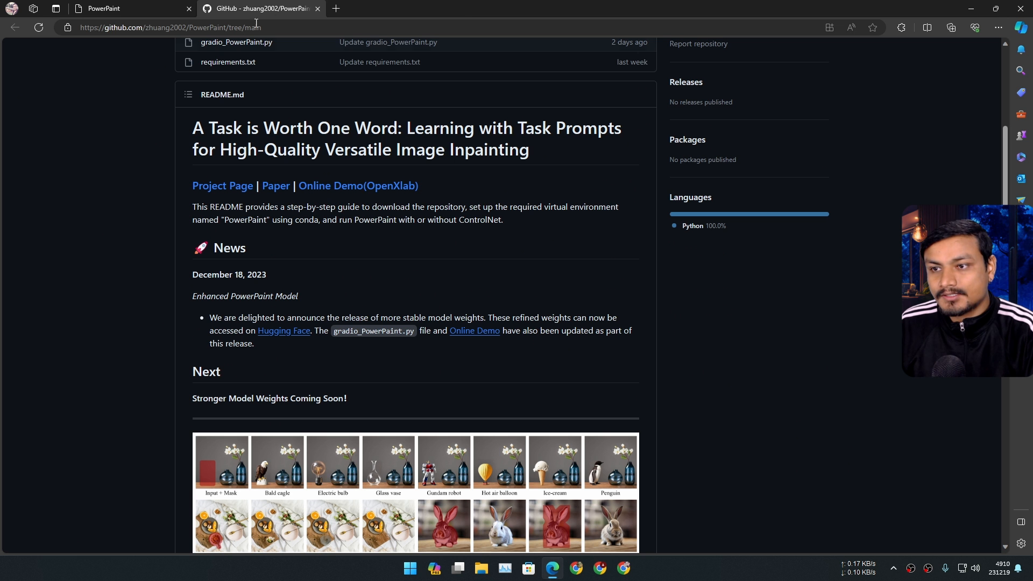
{"action": "left_click", "coordinate": [357, 185]}
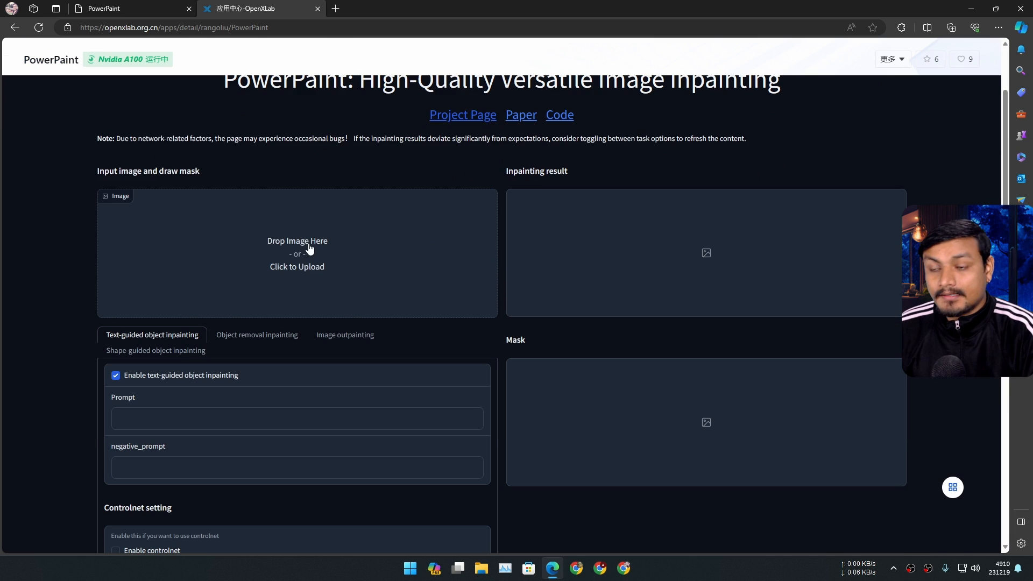
Upload the mountain village JPG from Downloads as the input image.
{"action": "left_click", "coordinate": [296, 254]}
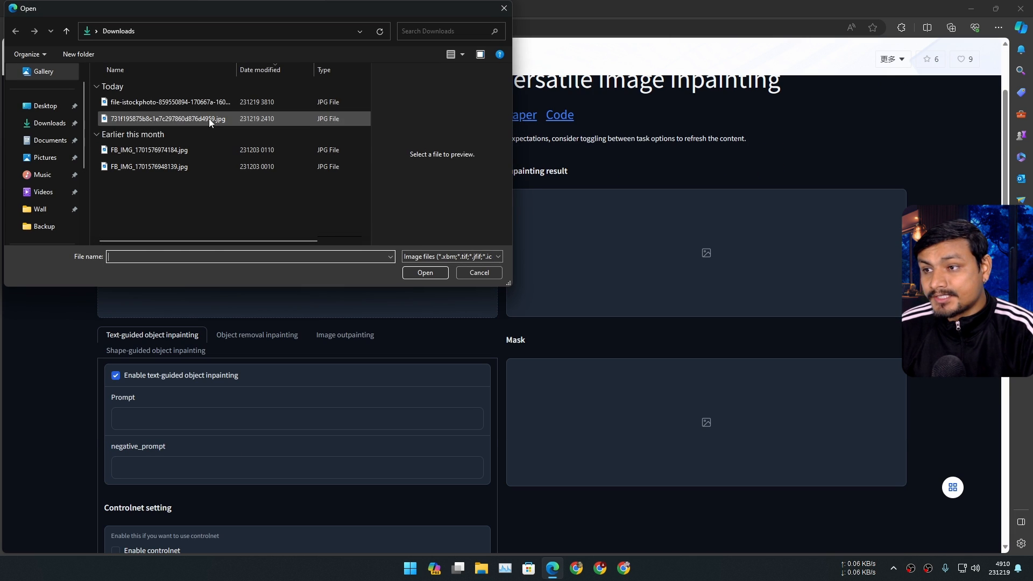
{"action": "double_click", "coordinate": [169, 119]}
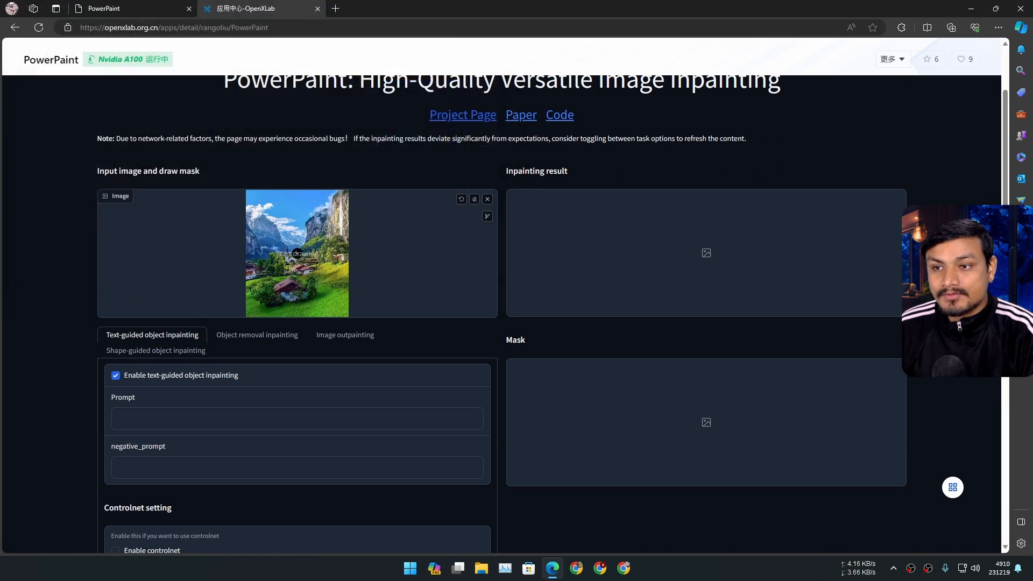
{"action": "scroll", "scroll_direction": "down", "scroll_amount": 3}
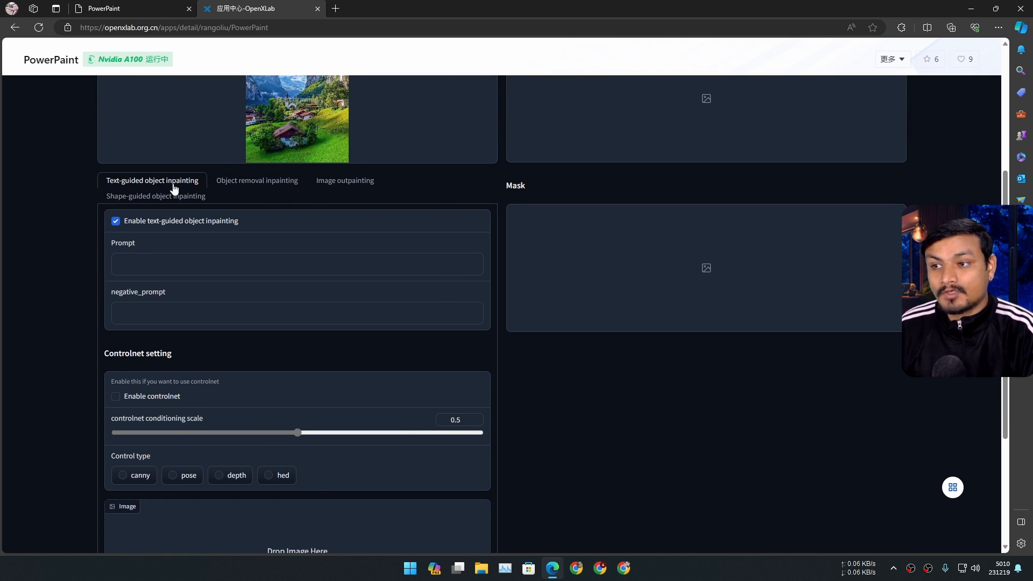
Try object removal, then settle on image outpainting and scroll to its expansion ratio settings.
{"action": "left_click", "coordinate": [256, 180]}
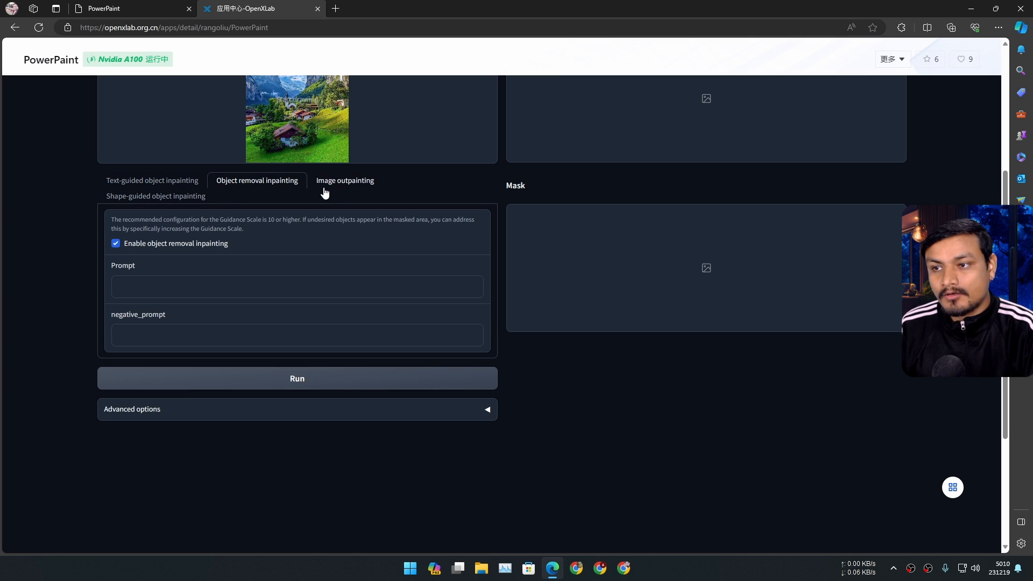
{"action": "left_click", "coordinate": [344, 181]}
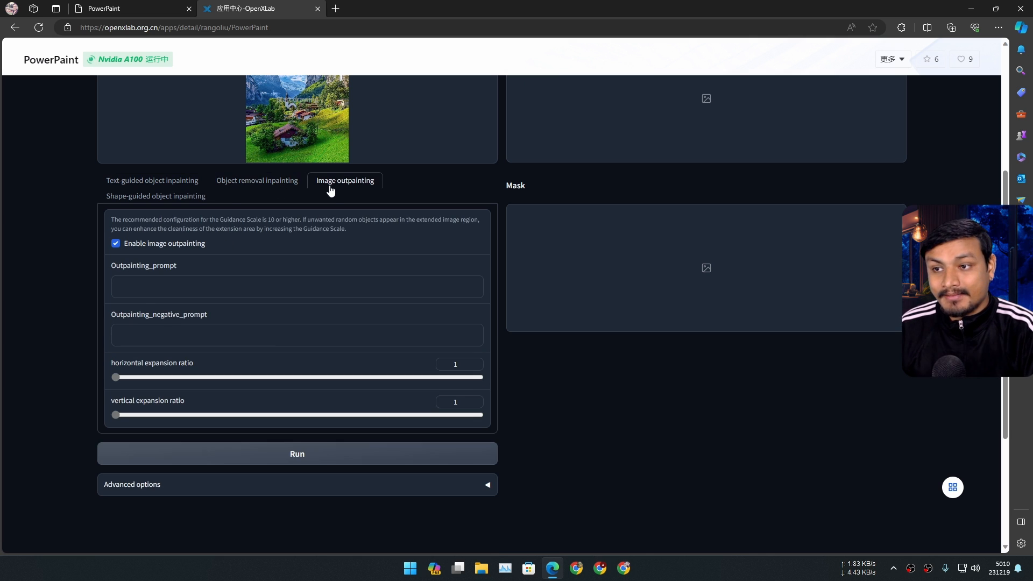
{"action": "left_click", "coordinate": [155, 196]}
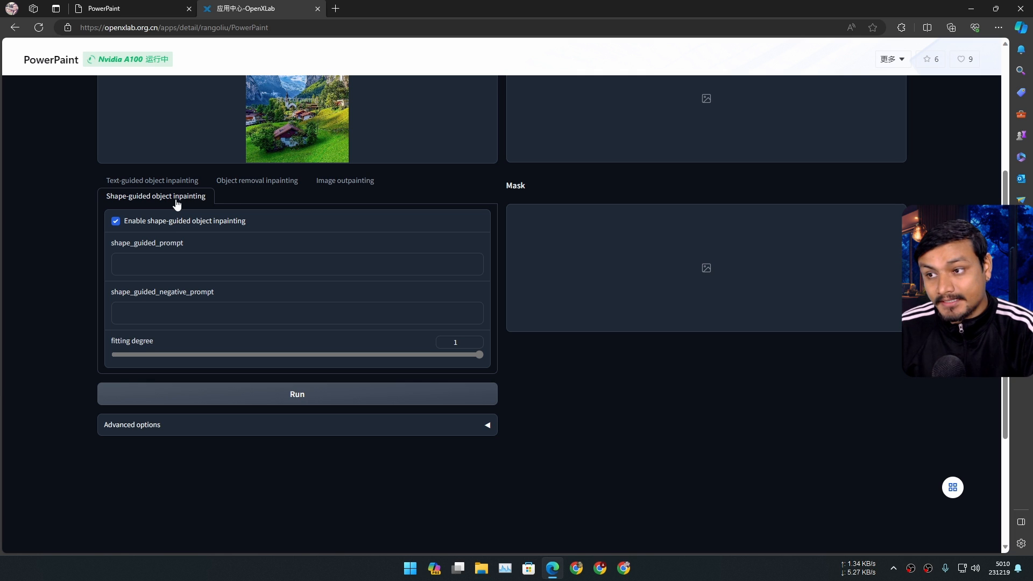
{"action": "left_click", "coordinate": [344, 181]}
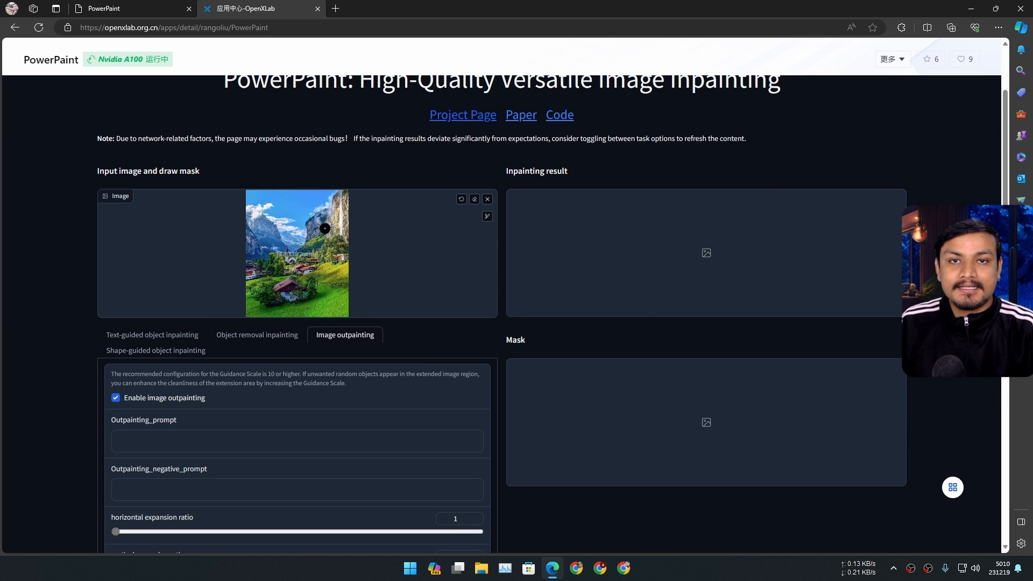
{"action": "scroll", "scroll_direction": "down", "scroll_amount": 3}
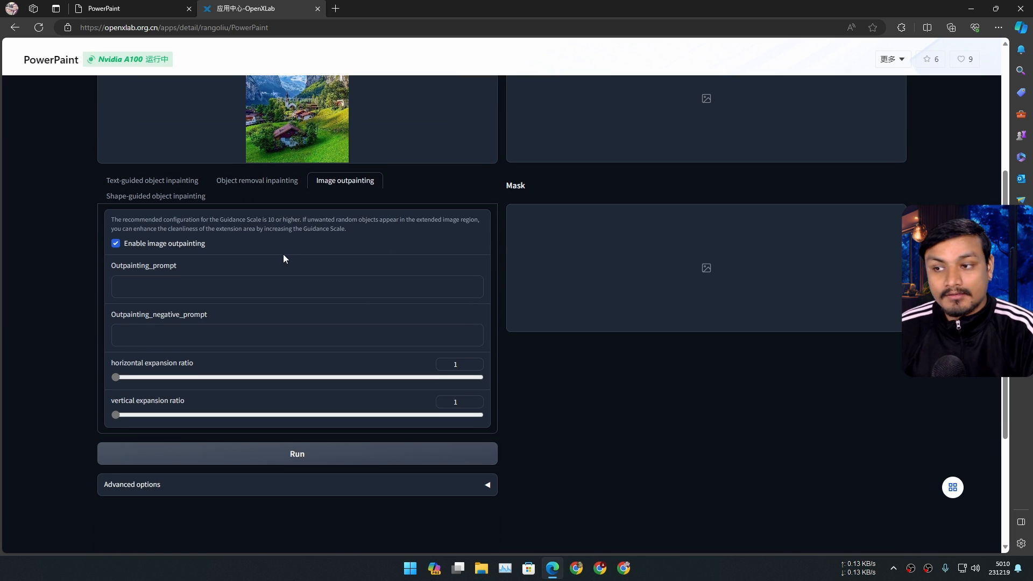
{"action": "scroll", "scroll_direction": "down", "scroll_amount": 3}
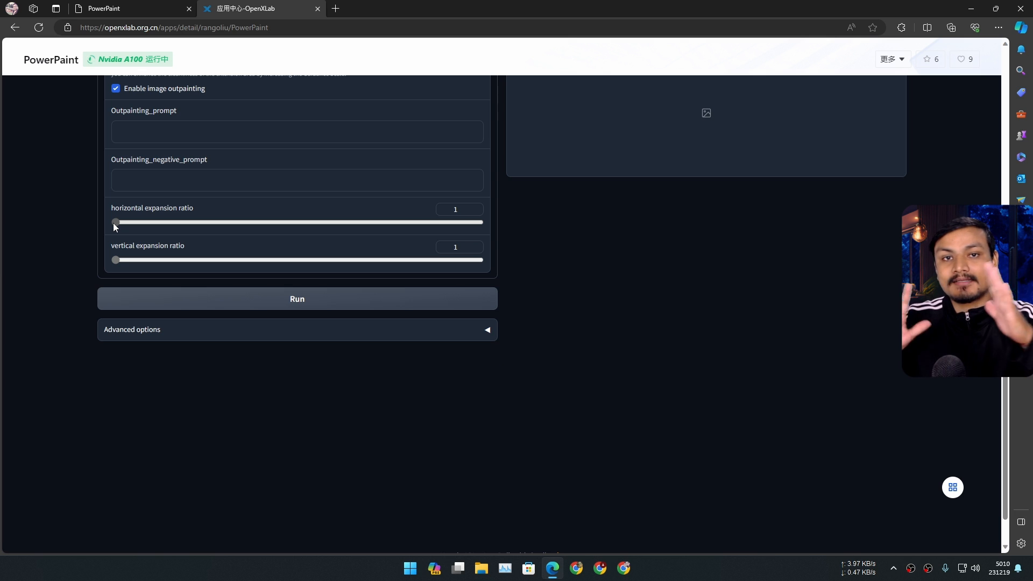
Drag the horizontal expansion ratio slider up to 2.5.
{"action": "left_click_drag", "start_coordinate": [115, 222], "coordinate": [146, 222]}
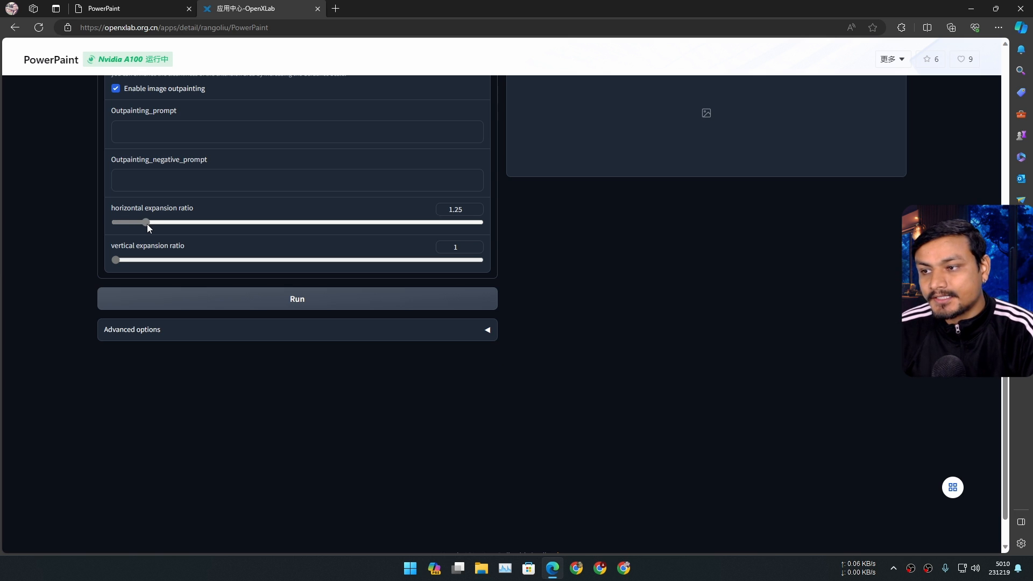
{"action": "left_click_drag", "start_coordinate": [146, 223], "coordinate": [205, 222]}
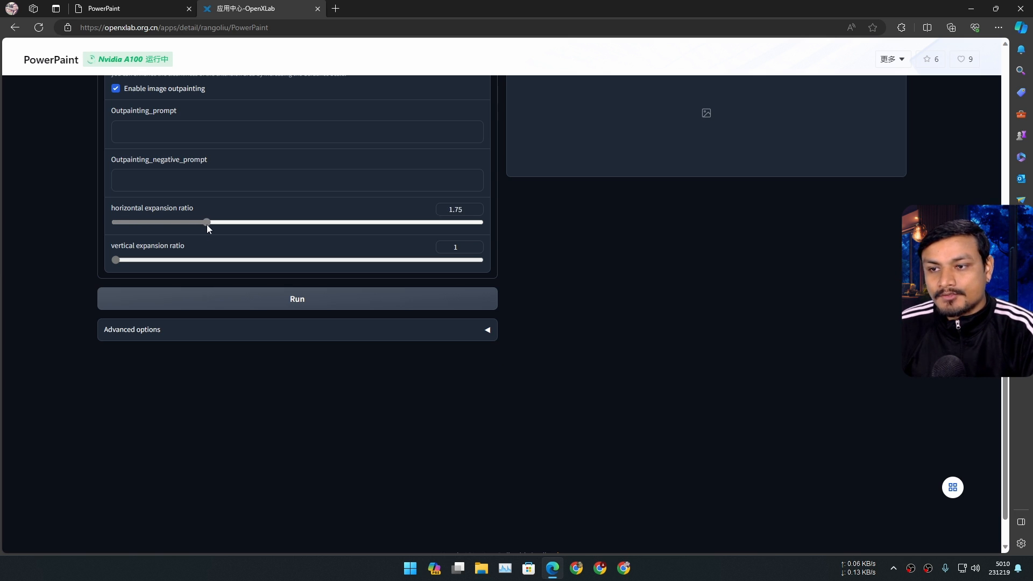
{"action": "left_click_drag", "start_coordinate": [206, 222], "coordinate": [256, 222]}
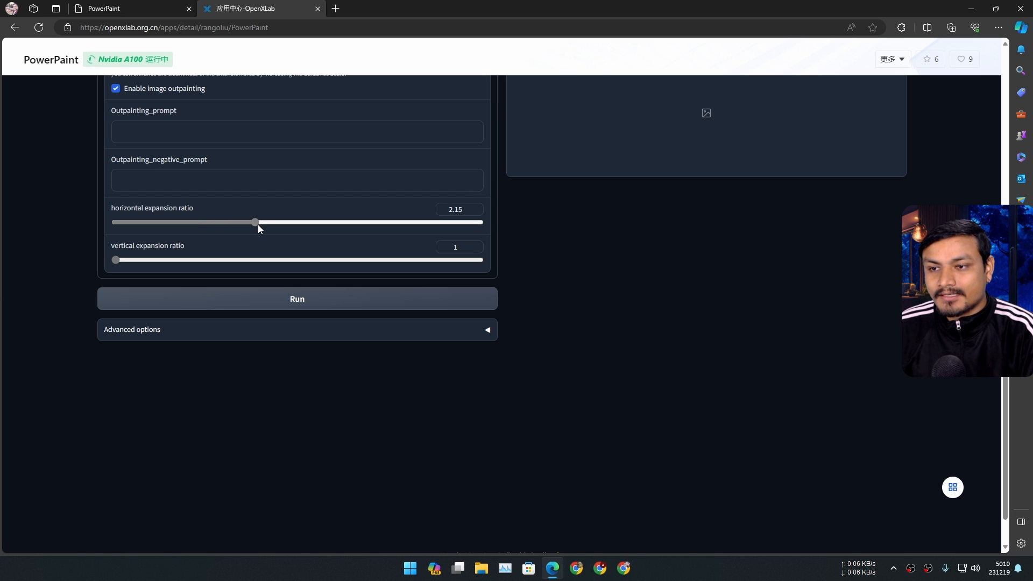
{"action": "left_click_drag", "start_coordinate": [256, 222], "coordinate": [279, 222]}
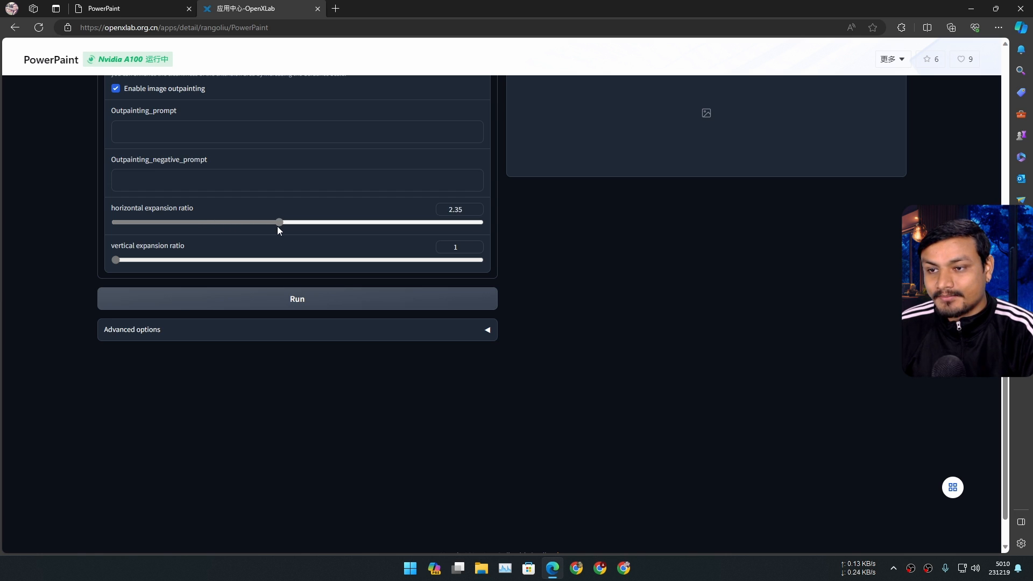
{"action": "left_click_drag", "start_coordinate": [278, 223], "coordinate": [296, 222]}
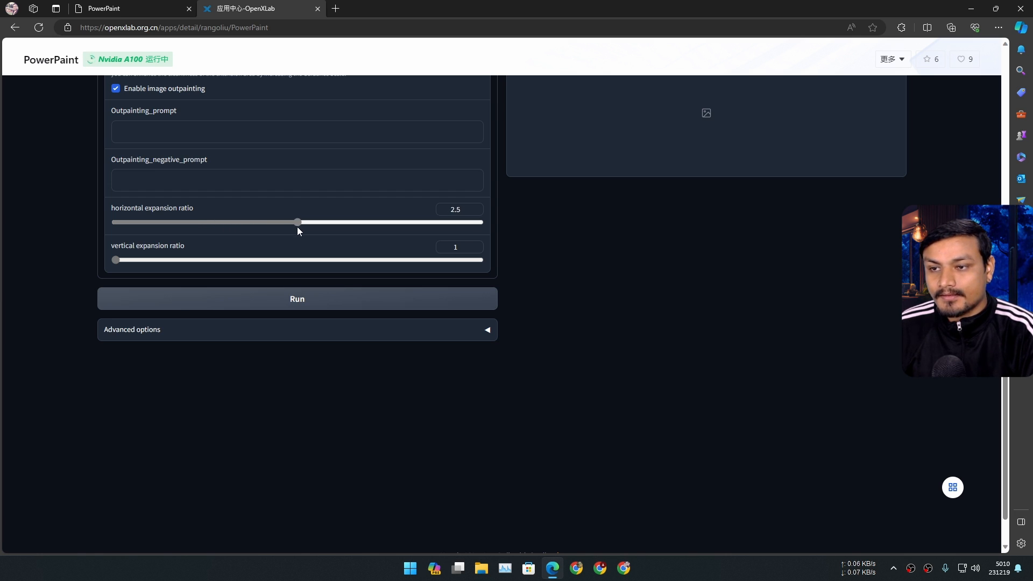
{"action": "left_click_drag", "start_coordinate": [114, 259], "coordinate": [127, 259]}
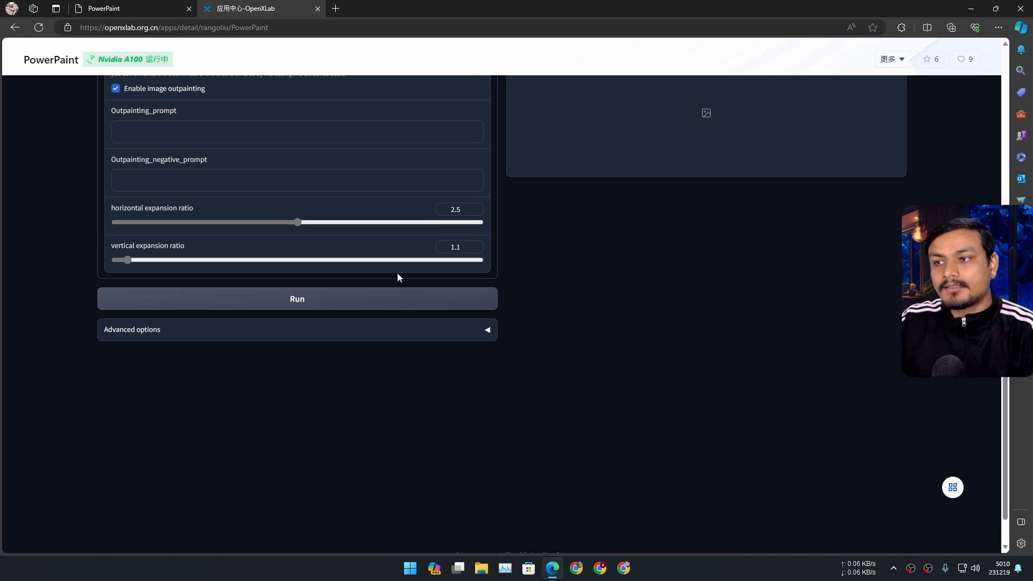
Review Advanced options (45 steps, guidance scale 7.5), then collapse them.
{"action": "scroll", "scroll_direction": "down", "scroll_amount": 3}
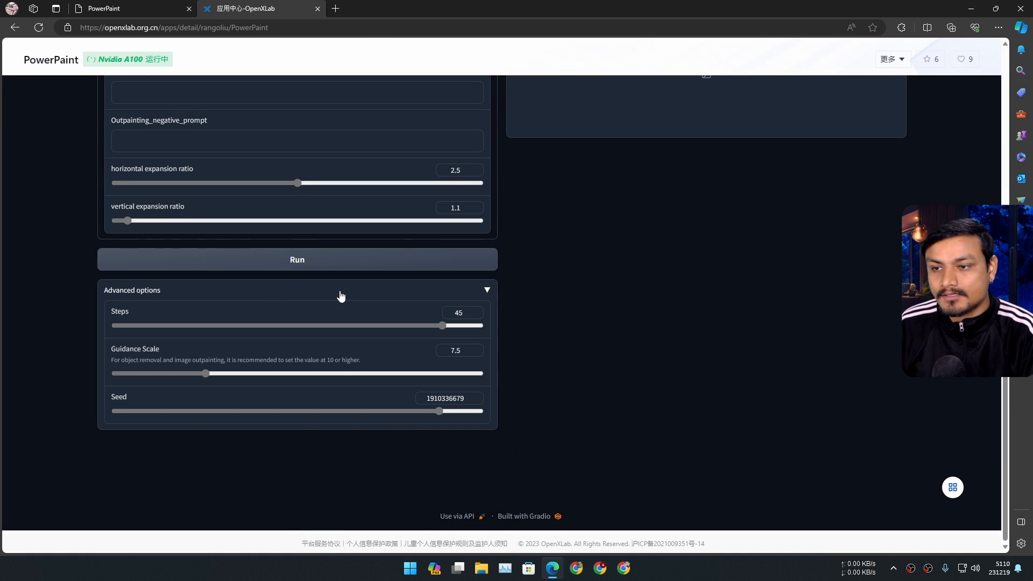
{"action": "left_click", "coordinate": [296, 290]}
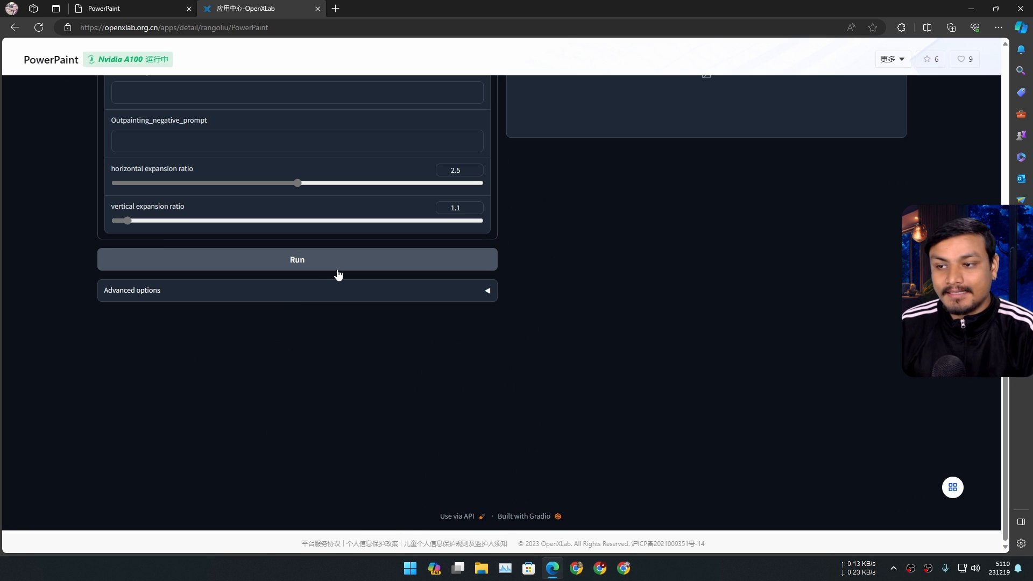
{"action": "mouse_move", "coordinate": [332, 262]}
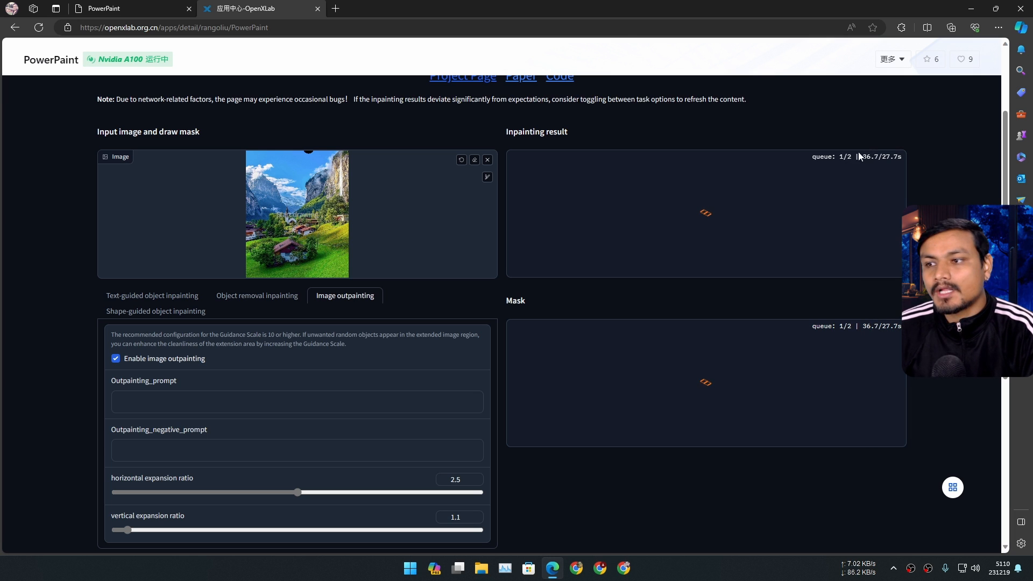
{"action": "mouse_move", "coordinate": [847, 171]}
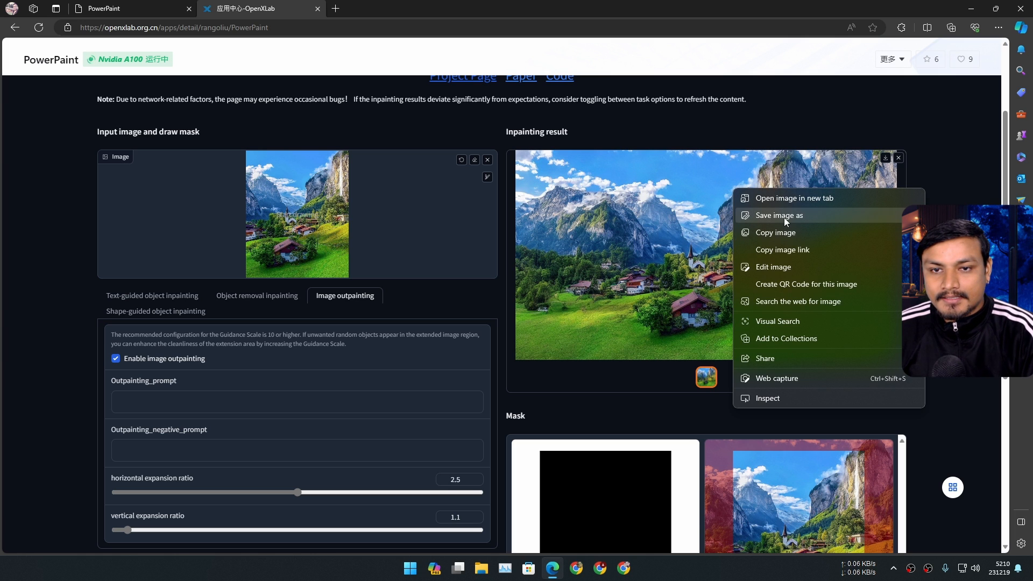
Save the widened outpainted landscape result to disk.
{"action": "left_click", "coordinate": [876, 173]}
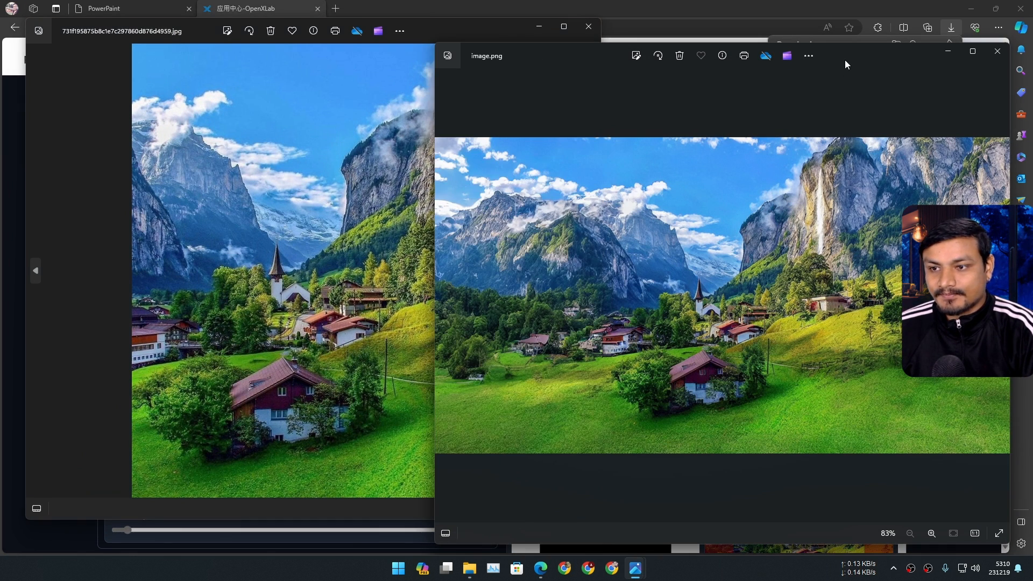
{"action": "mouse_move", "coordinate": [783, 292]}
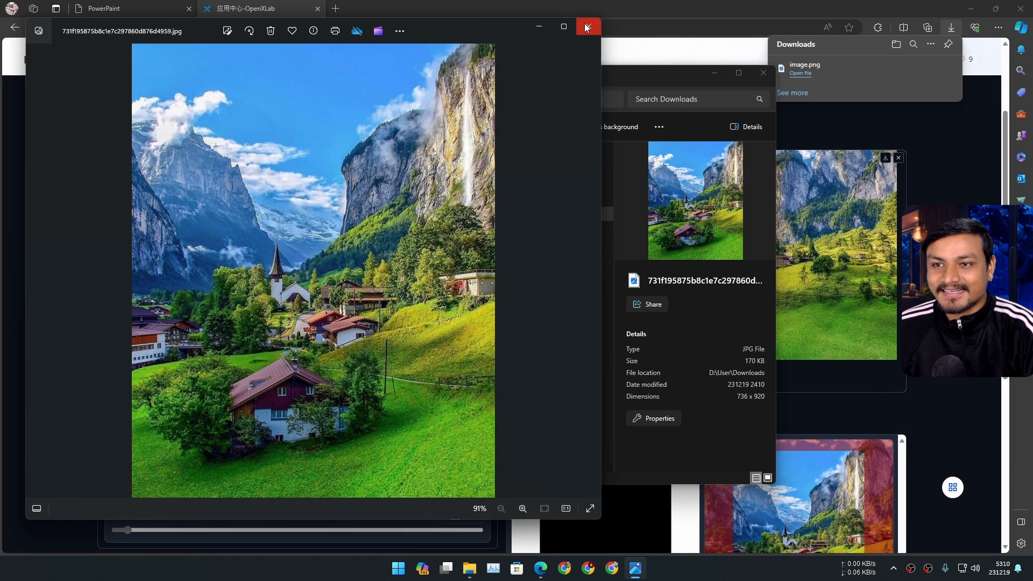
Close the original village photo viewer and the Downloads folder window.
{"action": "left_click", "coordinate": [587, 27]}
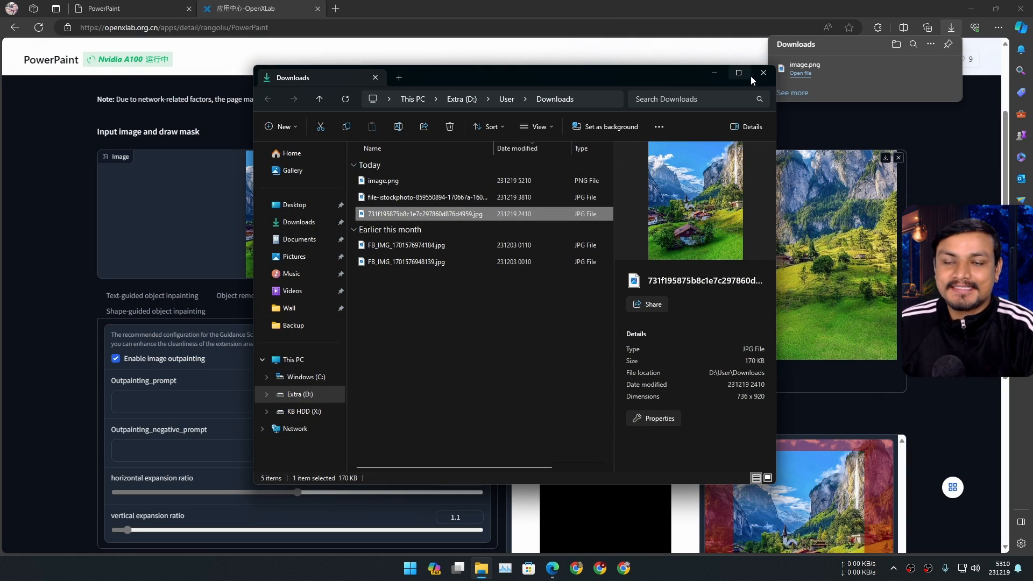
{"action": "left_click", "coordinate": [763, 73]}
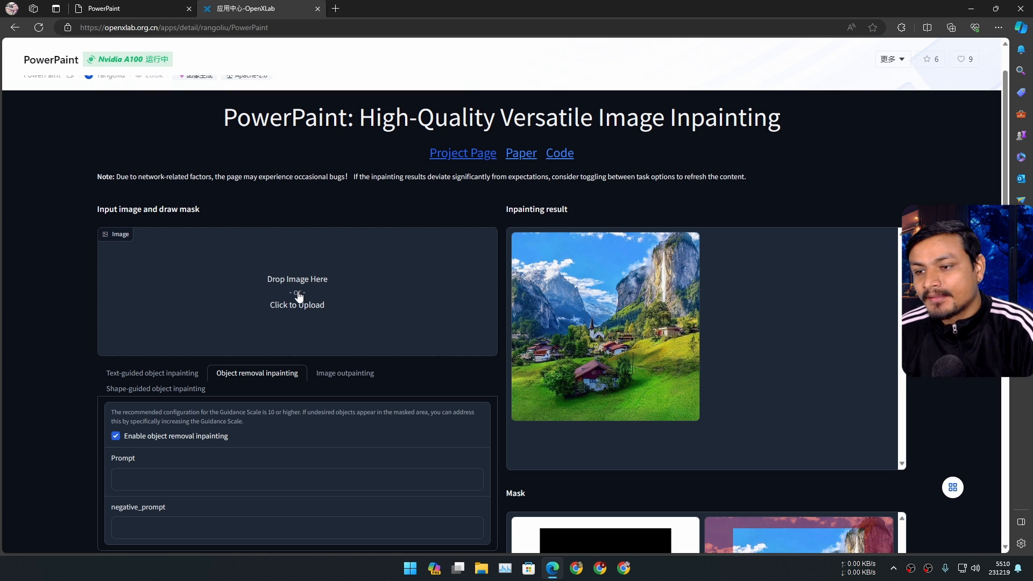
Upload the FB_IMG chicken-and-toddler photo, mask the small bottom text, and run removal.
{"action": "left_click", "coordinate": [297, 292]}
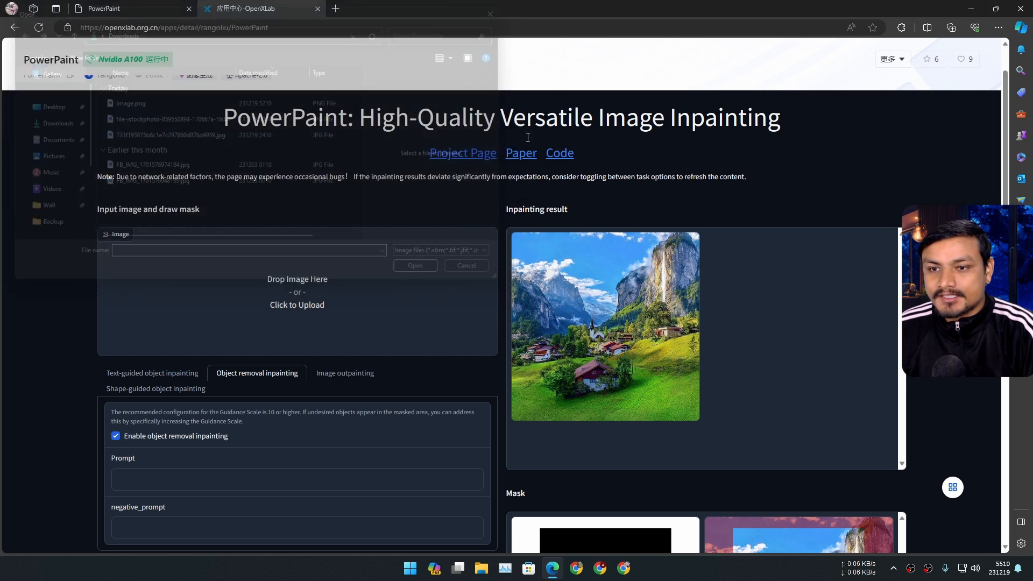
{"action": "left_click", "coordinate": [148, 182]}
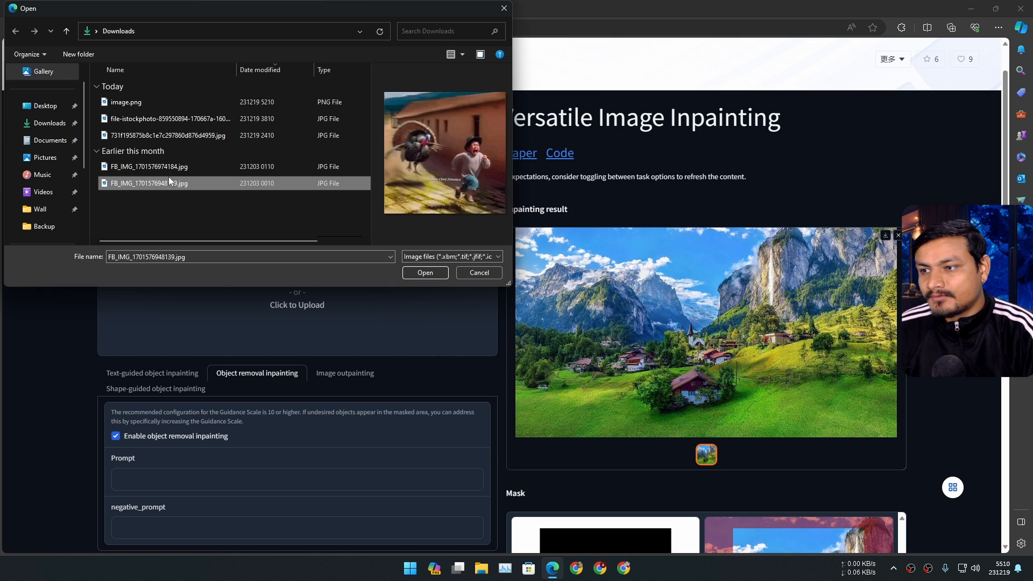
{"action": "left_click", "coordinate": [426, 273]}
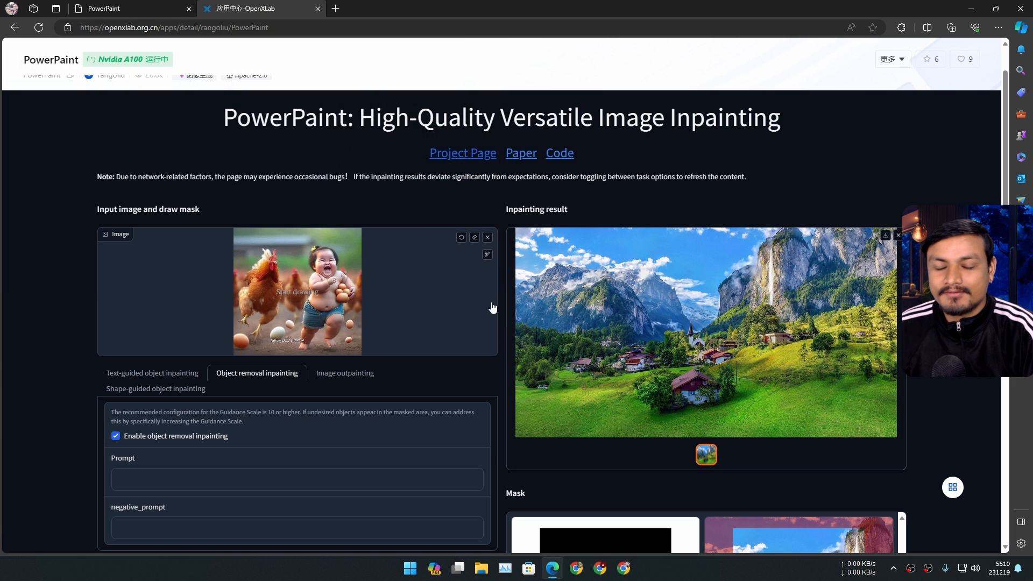
{"action": "scroll", "scroll_direction": "down", "scroll_amount": 3}
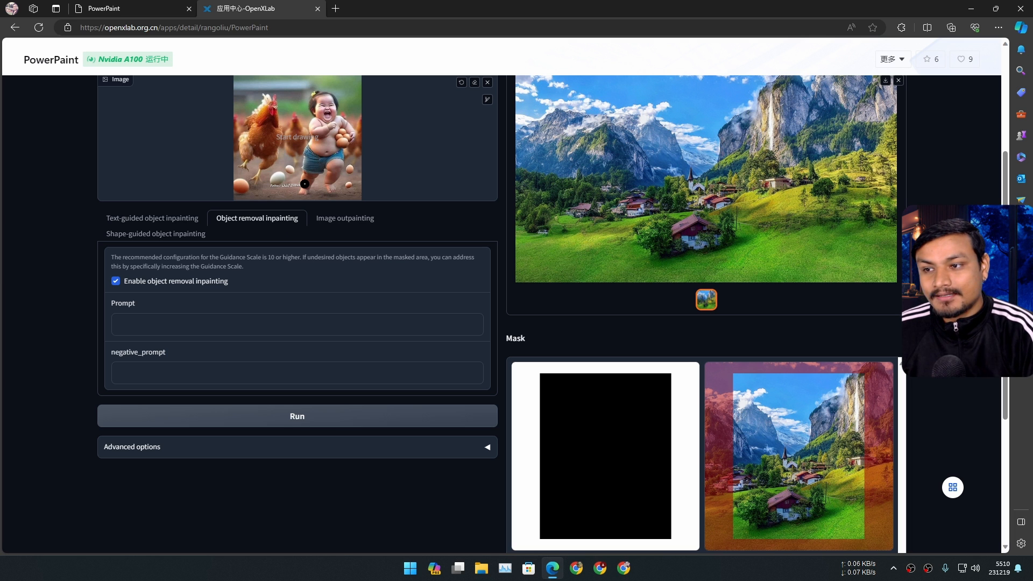
{"action": "left_click", "coordinate": [829, 27]}
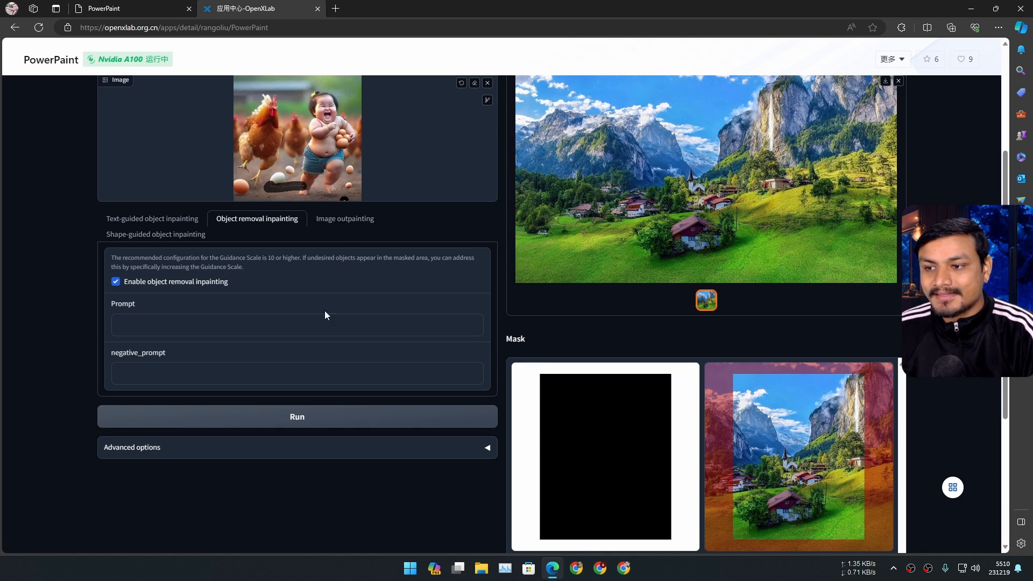
{"action": "left_click", "coordinate": [296, 416]}
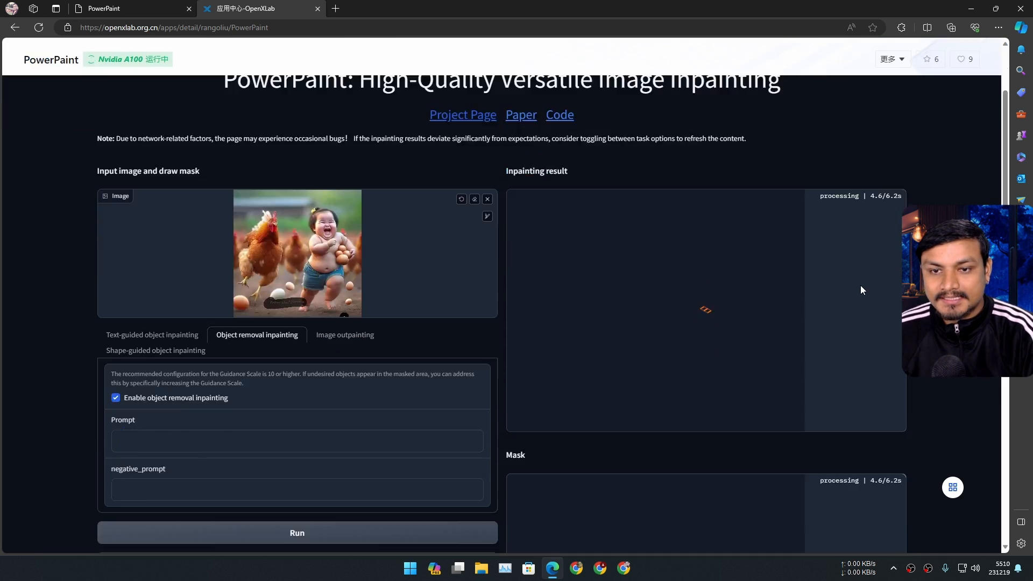
Scroll down to review the text-free result and its mask preview.
{"action": "scroll", "scroll_direction": "down", "scroll_amount": 3}
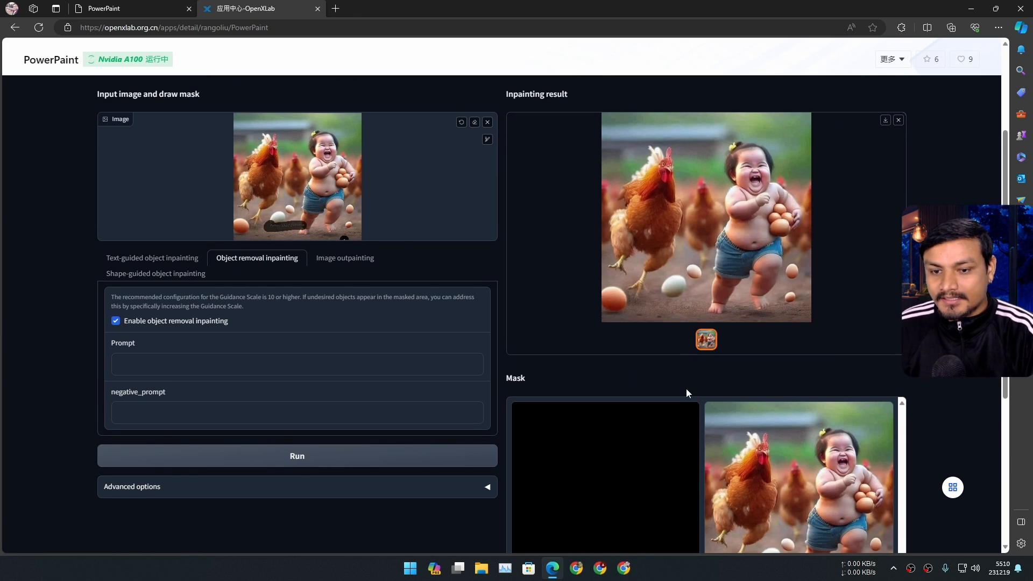
{"action": "scroll", "scroll_direction": "down", "scroll_amount": 3}
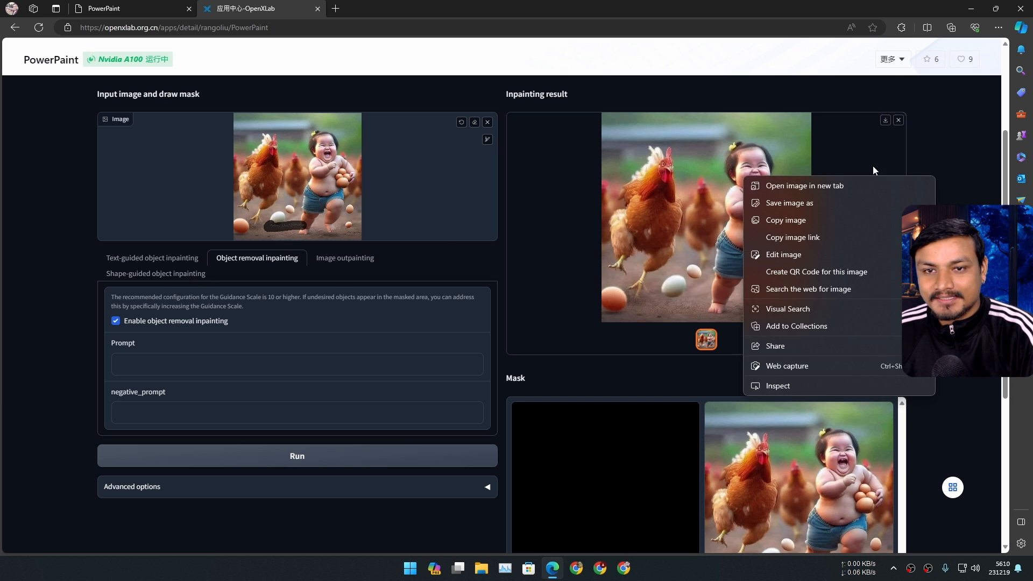
Save the cleaned result to Downloads, close that folder, and rerun object removal.
{"action": "left_click", "coordinate": [789, 203]}
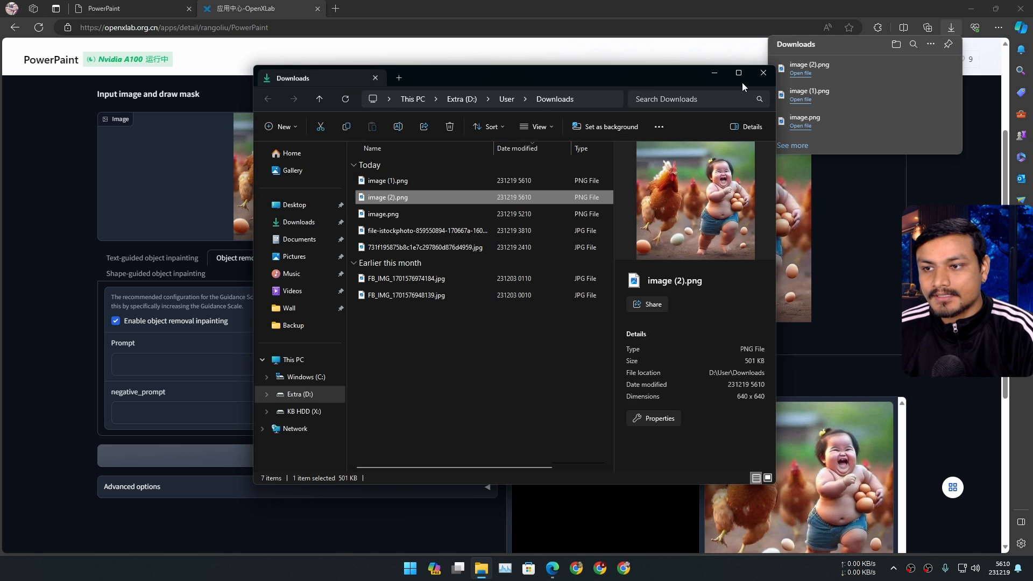
{"action": "left_click", "coordinate": [763, 73]}
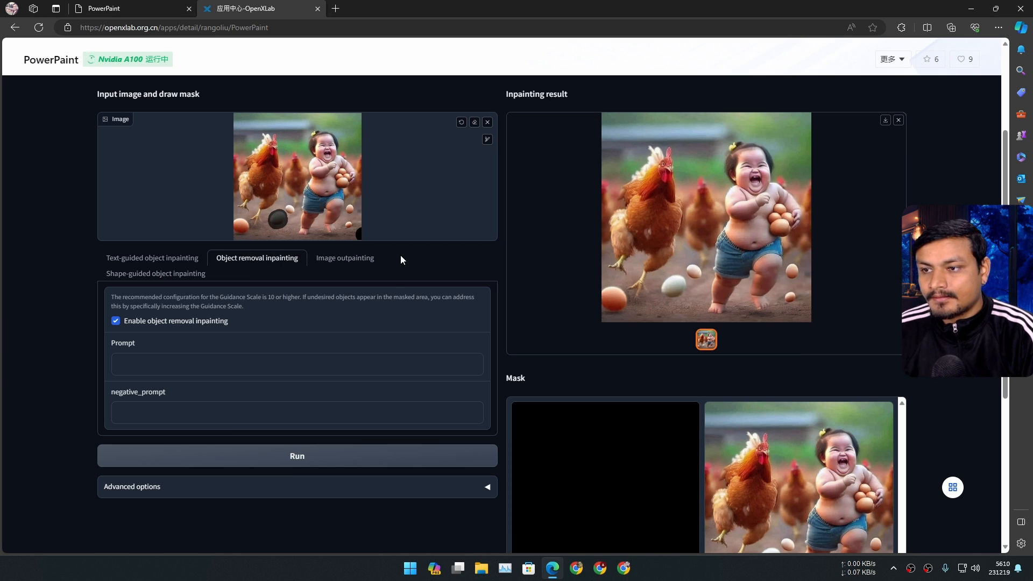
{"action": "mouse_move", "coordinate": [410, 278]}
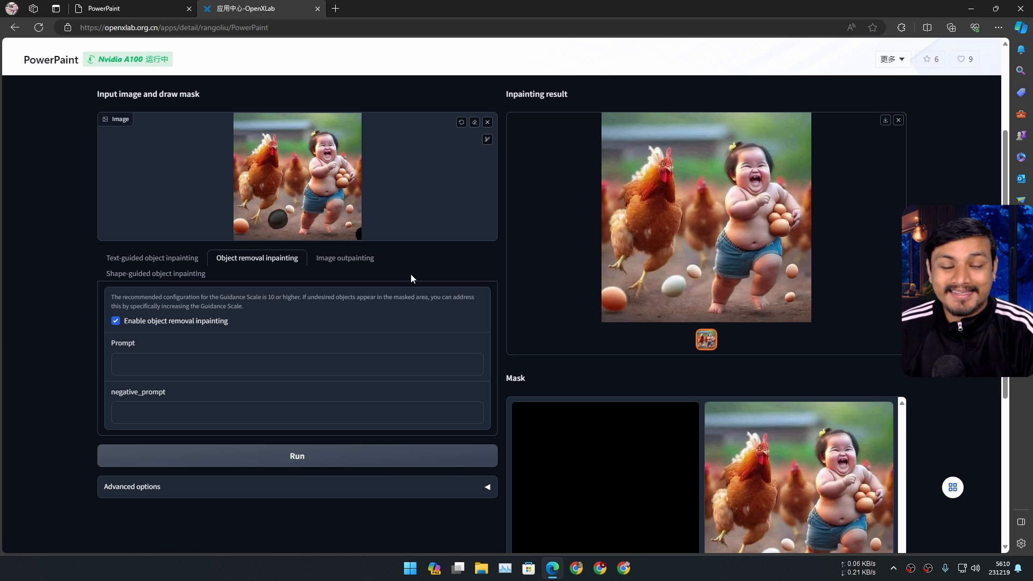
{"action": "left_click", "coordinate": [296, 455]}
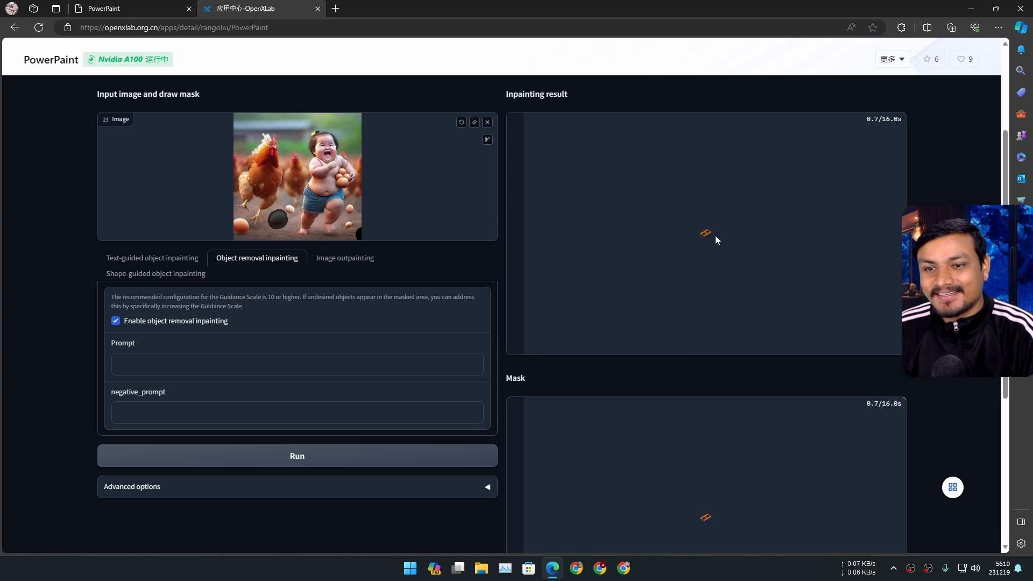
{"action": "left_click", "coordinate": [297, 456]}
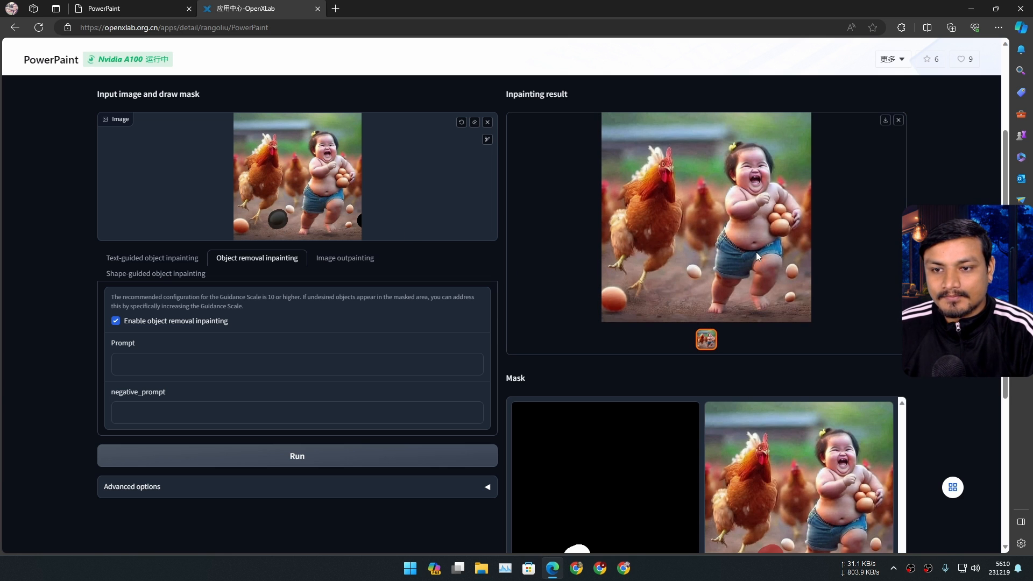
{"action": "mouse_move", "coordinate": [690, 291]}
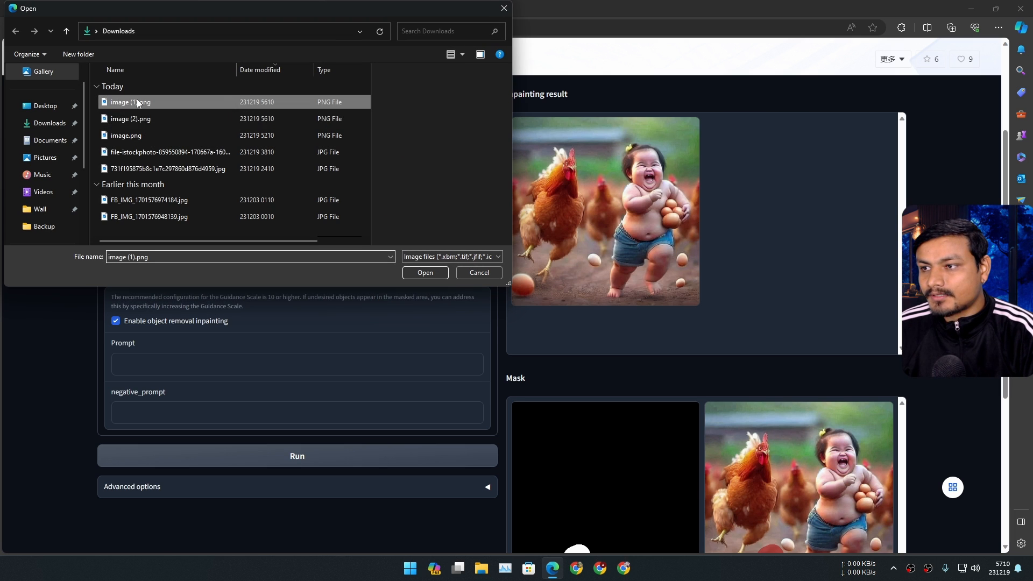
Upload image (1).png from Downloads as the new input photo.
{"action": "left_click", "coordinate": [425, 273]}
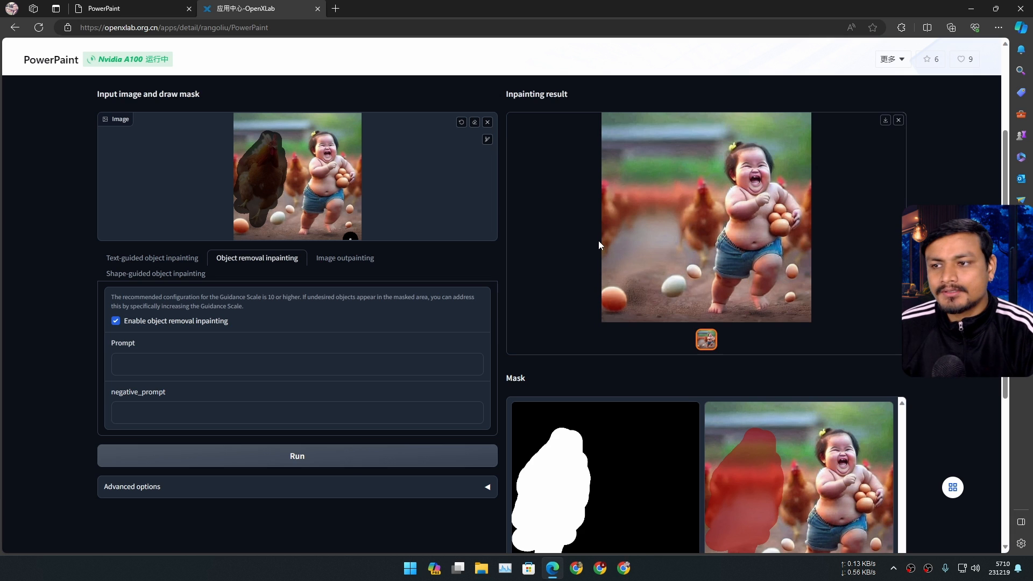
{"action": "mouse_move", "coordinate": [630, 218]}
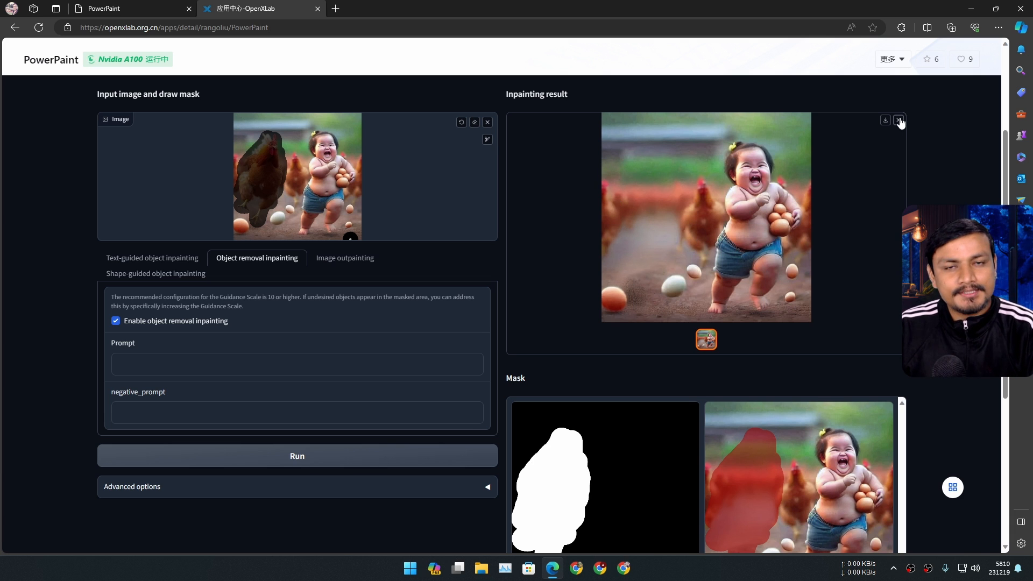
Switch to Text-guided object inpainting and swap the input for the crystal ball photo.
{"action": "left_click", "coordinate": [899, 121]}
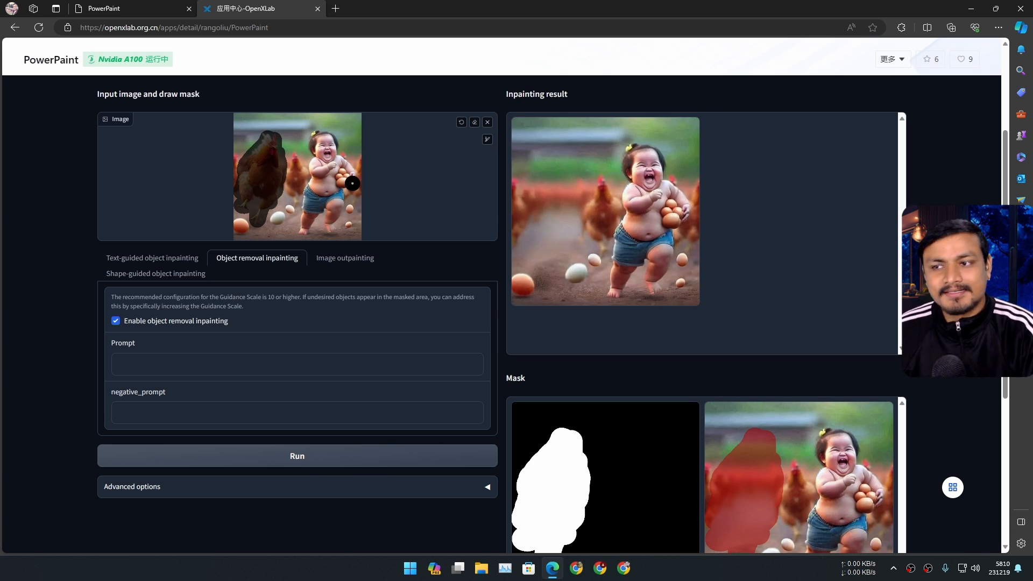
{"action": "left_click", "coordinate": [151, 257]}
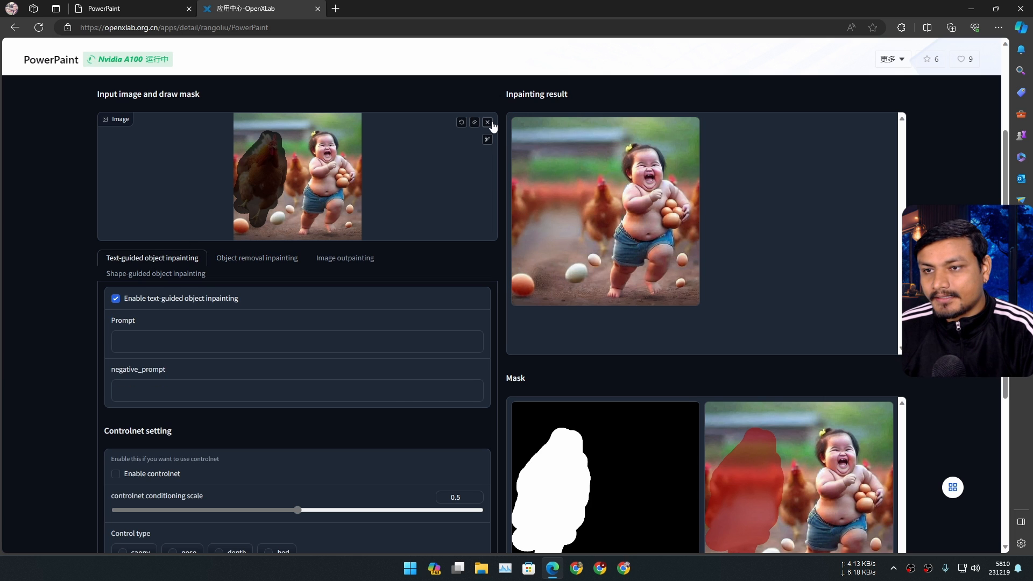
{"action": "left_click", "coordinate": [487, 123]}
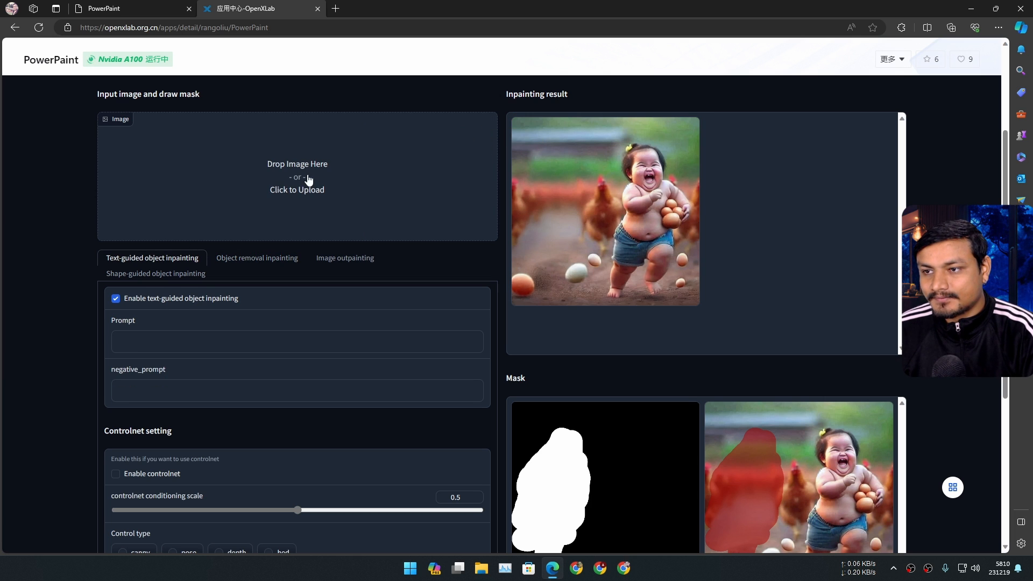
{"action": "left_click", "coordinate": [296, 190]}
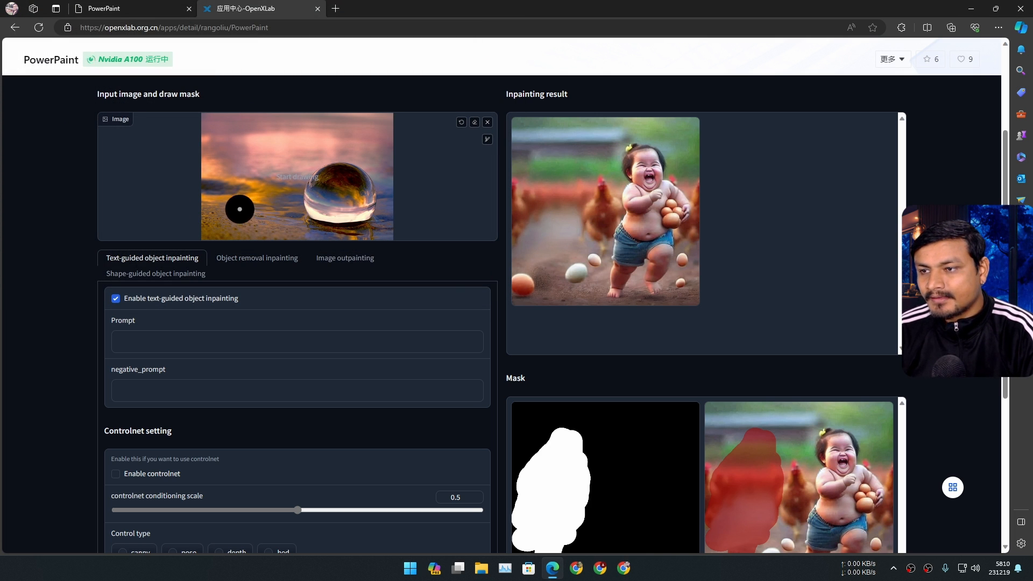
Mask the sand left of the crystal ball, prompt 'bird', and run inpainting.
{"action": "left_click_drag", "start_coordinate": [240, 209], "coordinate": [242, 180]}
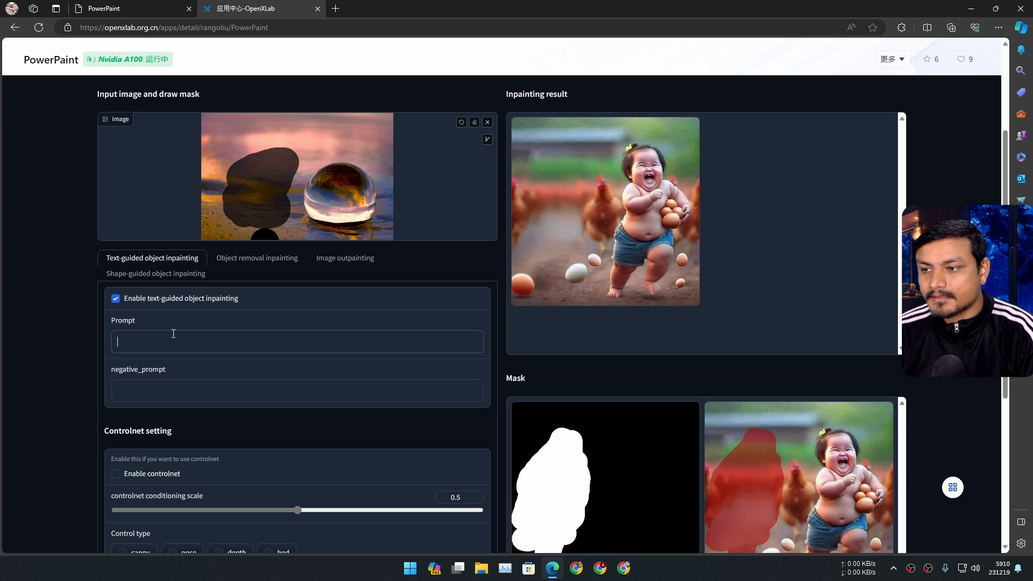
{"action": "type", "text": "bir"}
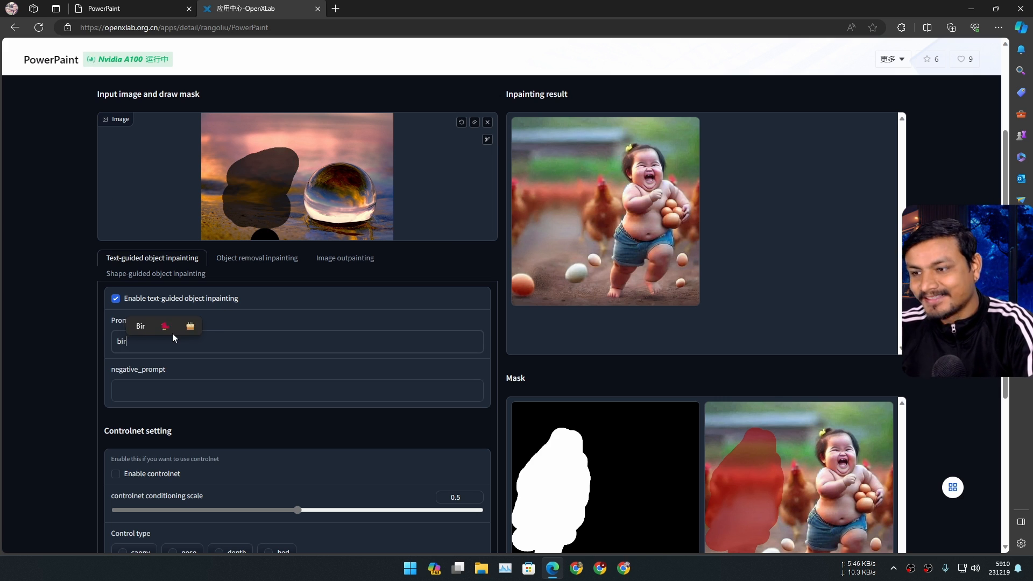
{"action": "scroll", "scroll_direction": "down", "scroll_amount": 3}
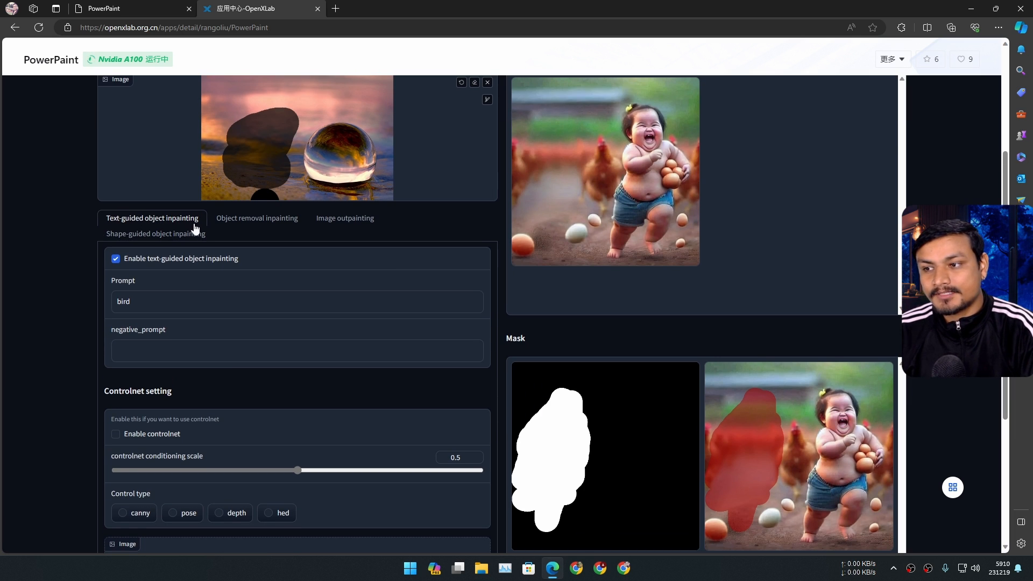
{"action": "scroll", "scroll_direction": "down", "scroll_amount": 3}
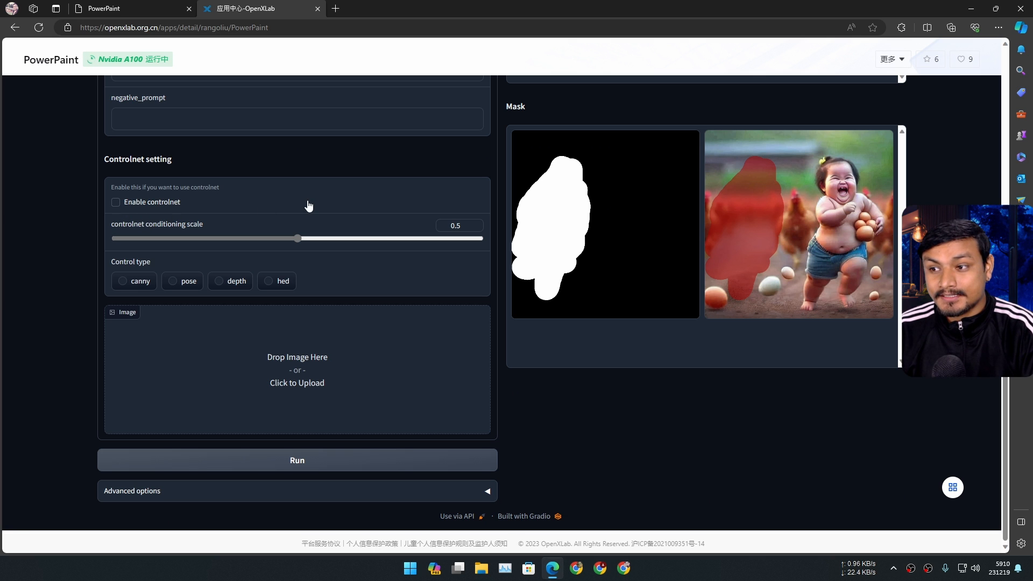
{"action": "left_click", "coordinate": [297, 369]}
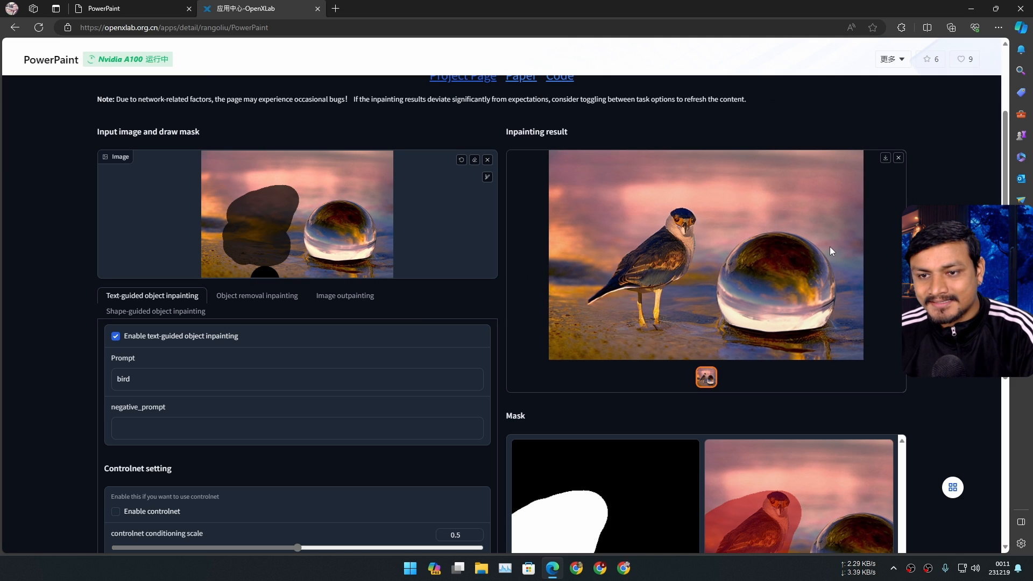
{"action": "mouse_move", "coordinate": [662, 282]}
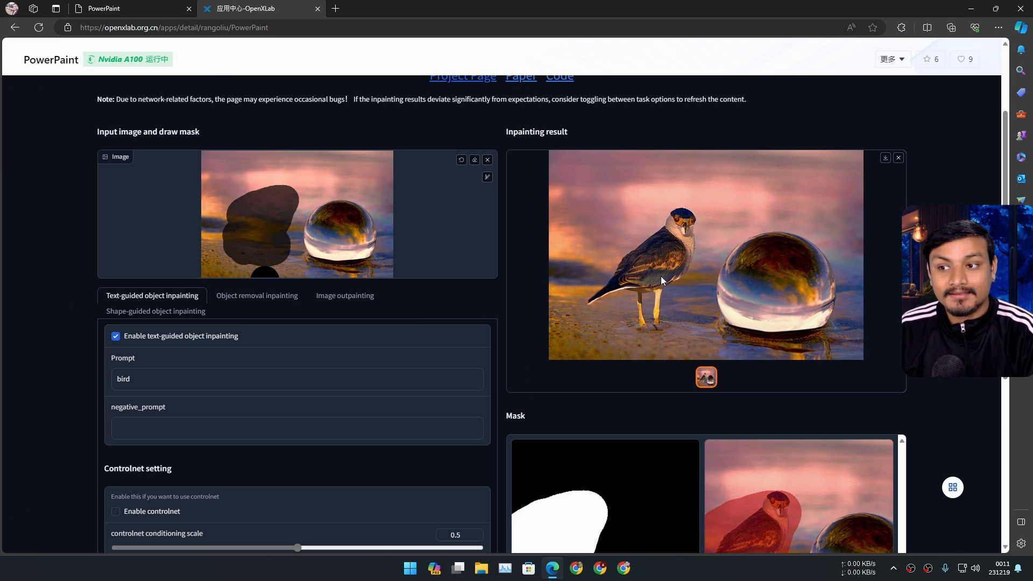
{"action": "mouse_move", "coordinate": [701, 295]}
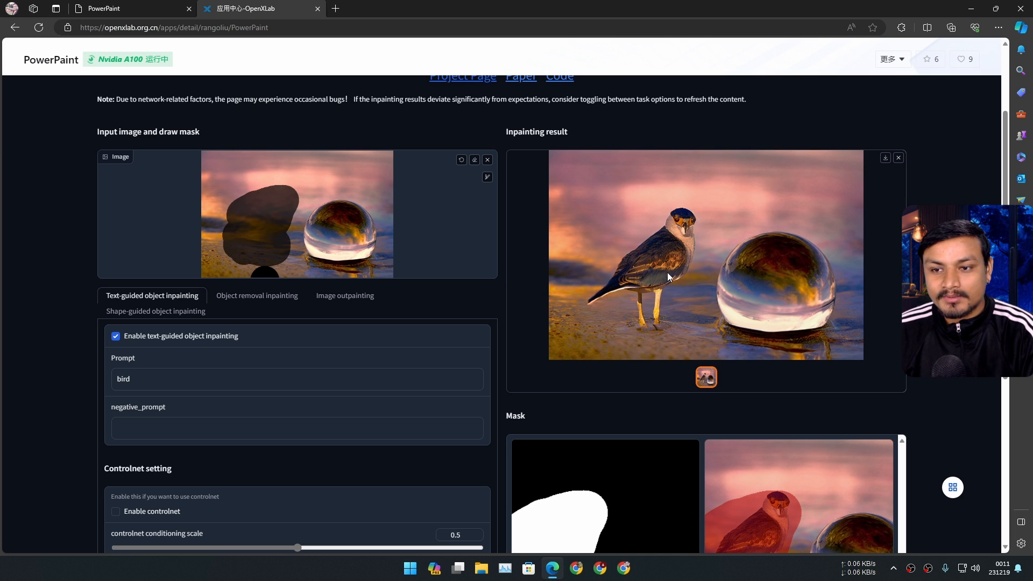
{"action": "mouse_move", "coordinate": [817, 267]}
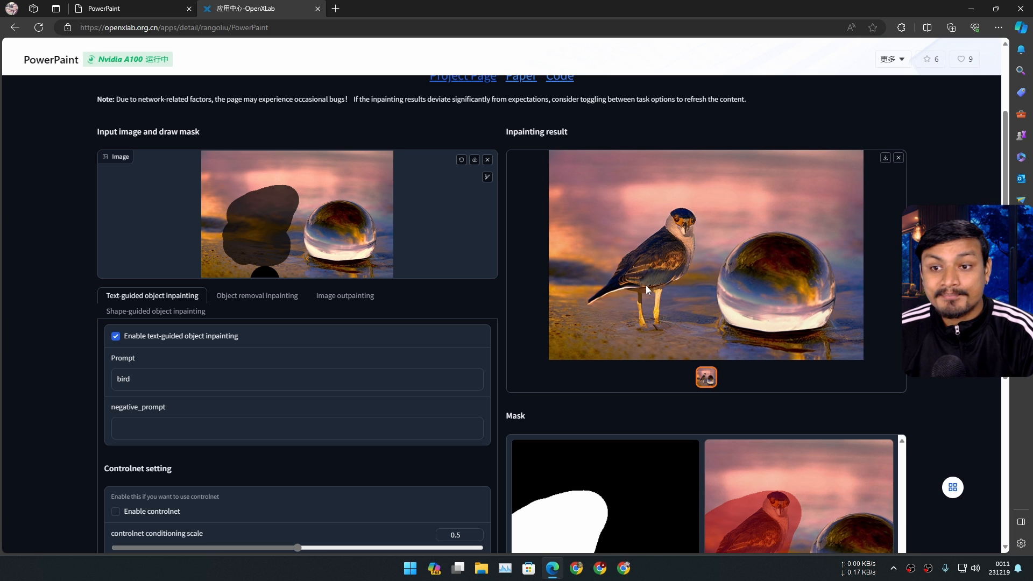
{"action": "mouse_move", "coordinate": [667, 290]}
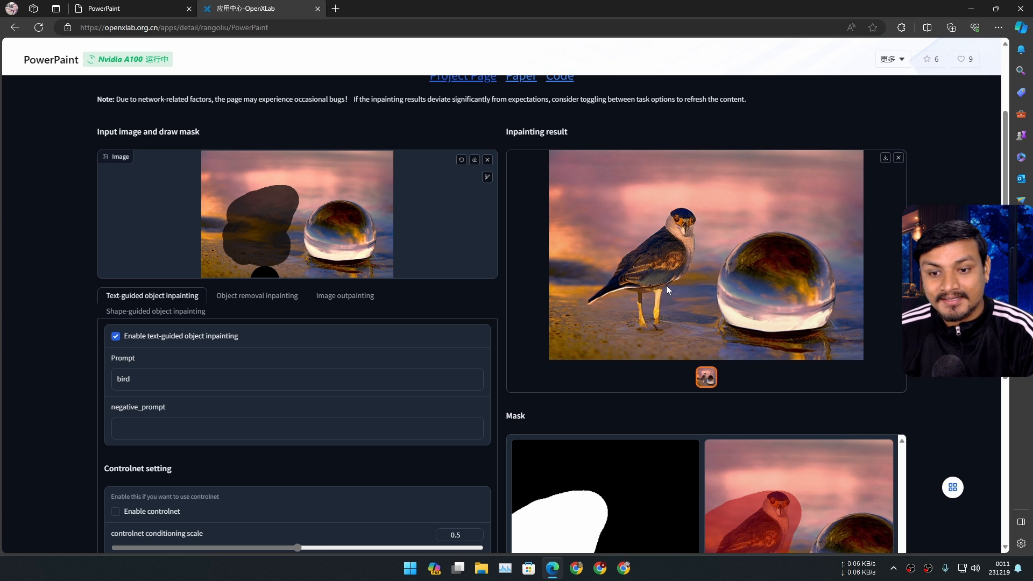
Scroll down to inspect the bird standing beside the crystal ball.
{"action": "scroll", "scroll_direction": "down", "scroll_amount": 3}
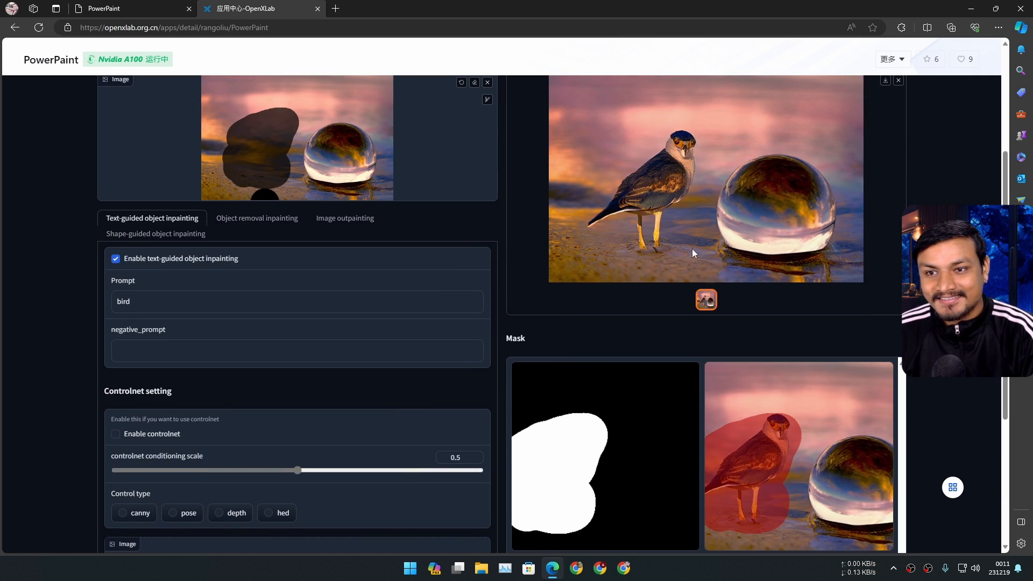
{"action": "scroll", "scroll_direction": "down", "scroll_amount": 3}
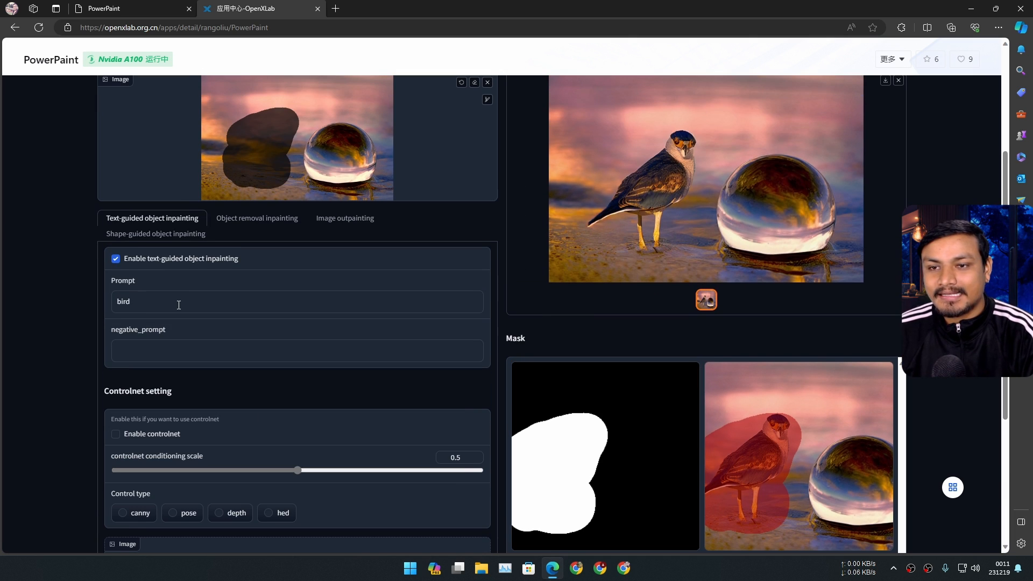
Change the prompt to 'elephant' and review the resulting elephant beside the crystal ball.
{"action": "type", "text": "elephant"}
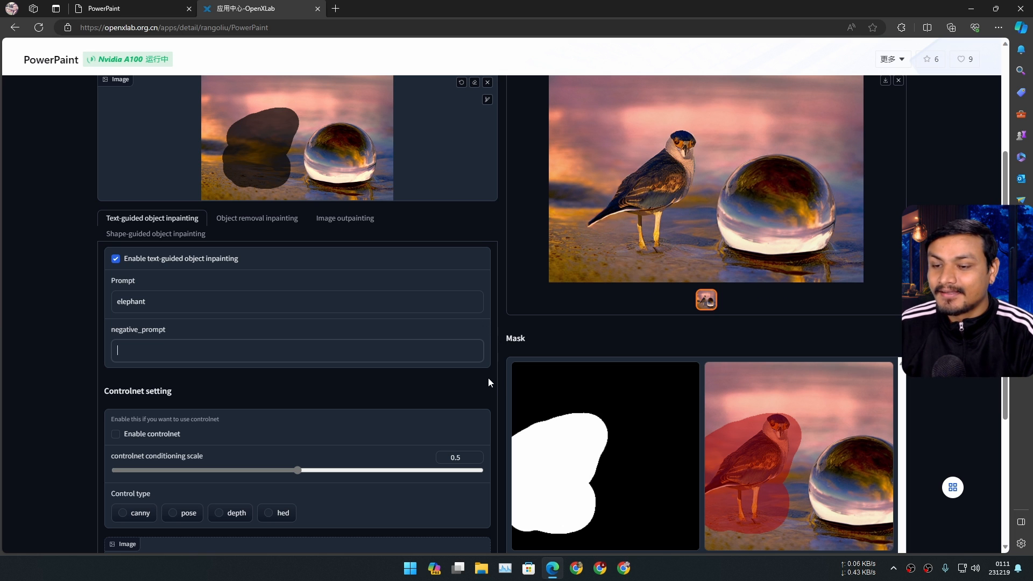
{"action": "scroll", "scroll_direction": "down", "scroll_amount": 3}
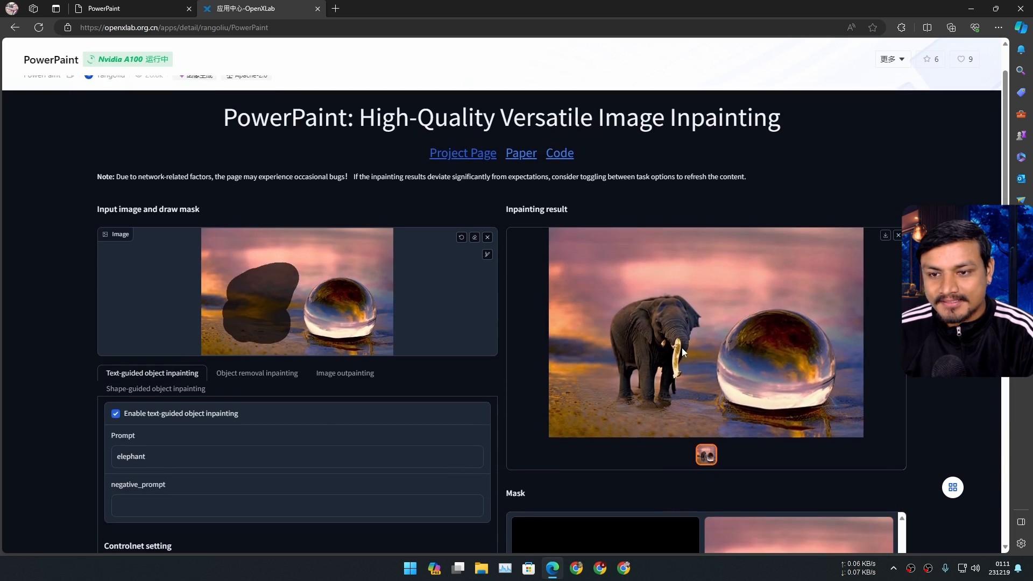
{"action": "scroll", "scroll_direction": "down", "scroll_amount": 3}
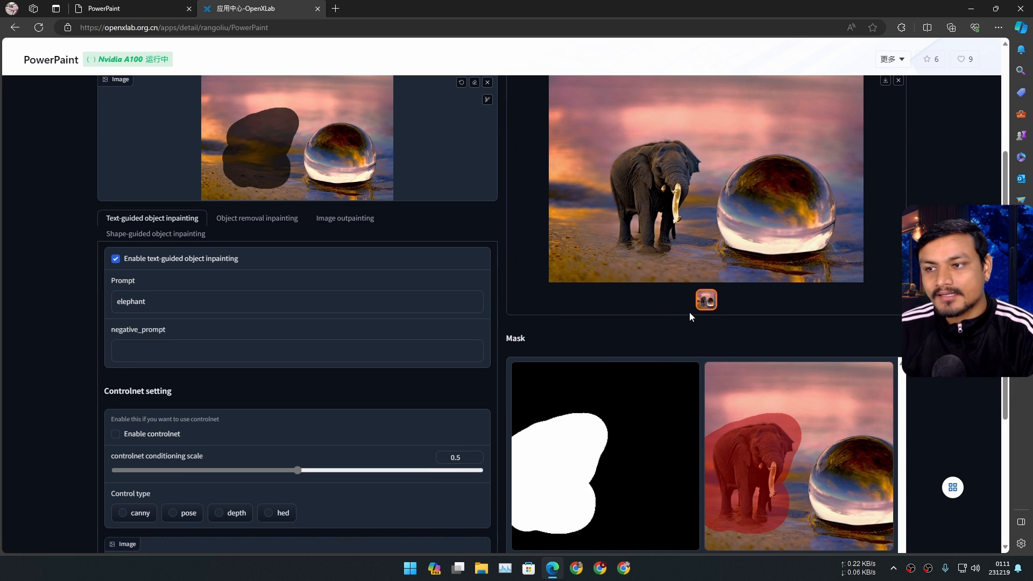
{"action": "scroll", "scroll_direction": "up", "scroll_amount": 3}
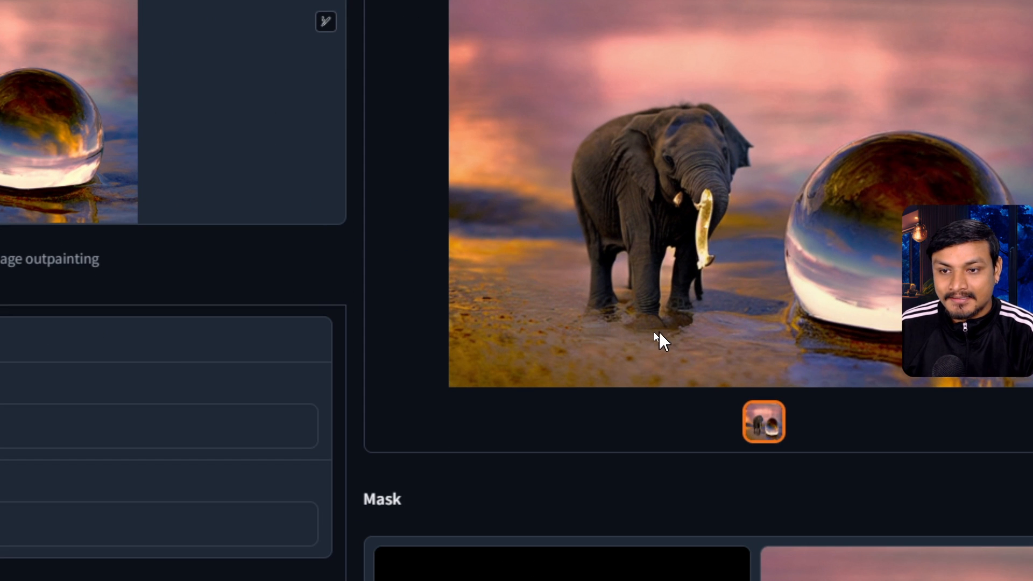
{"action": "mouse_move", "coordinate": [590, 356]}
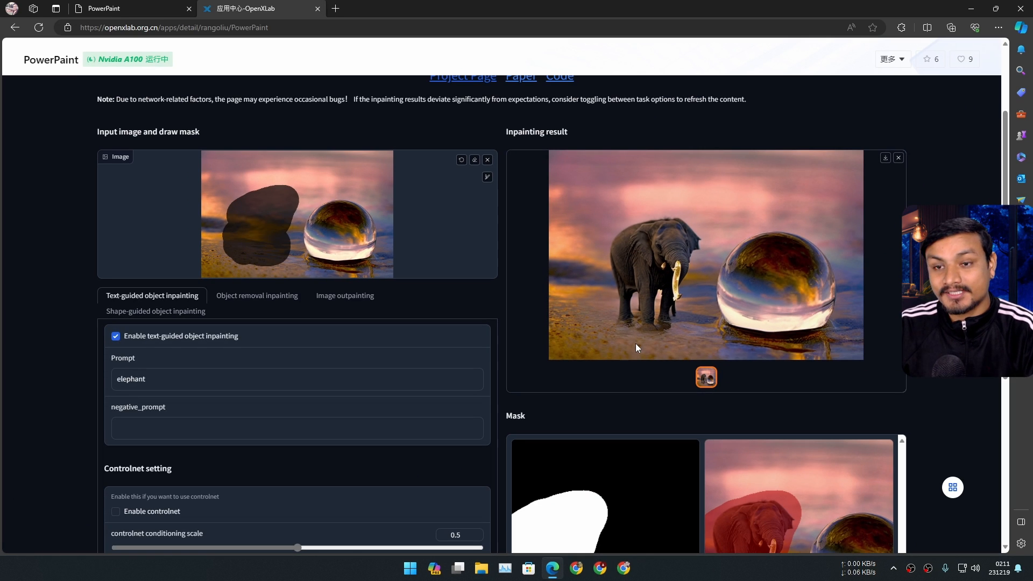
{"action": "mouse_move", "coordinate": [707, 221]}
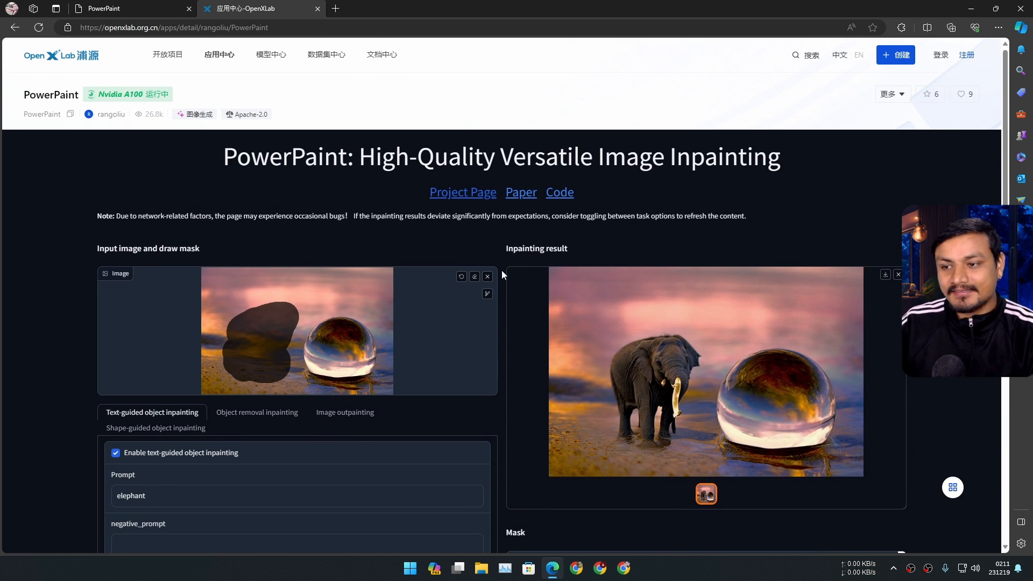
{"action": "scroll", "scroll_direction": "down", "scroll_amount": 3}
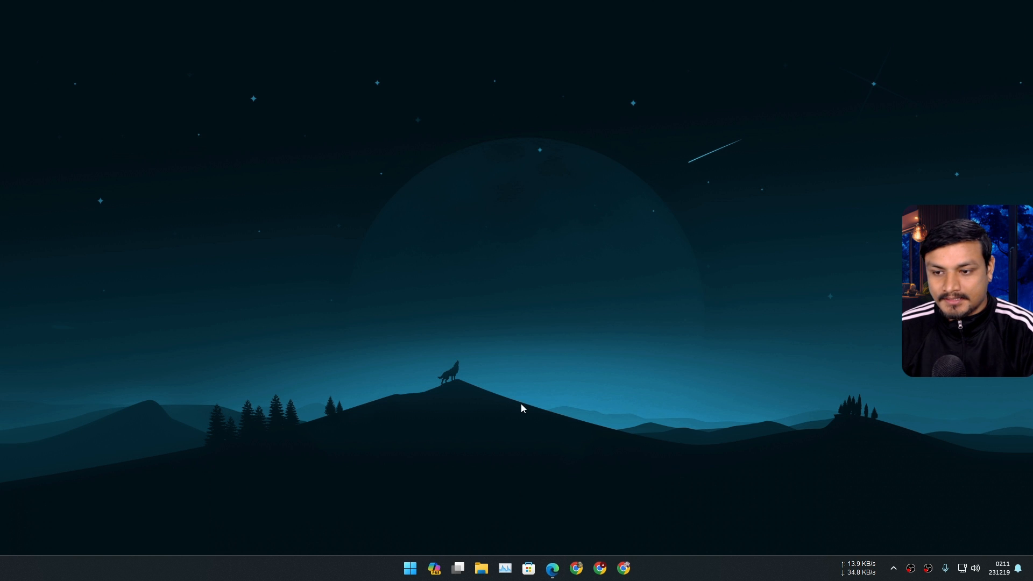
Check the size of powerpaint-for-windows-main in Documents via its Properties.
{"action": "left_click", "coordinate": [456, 573]}
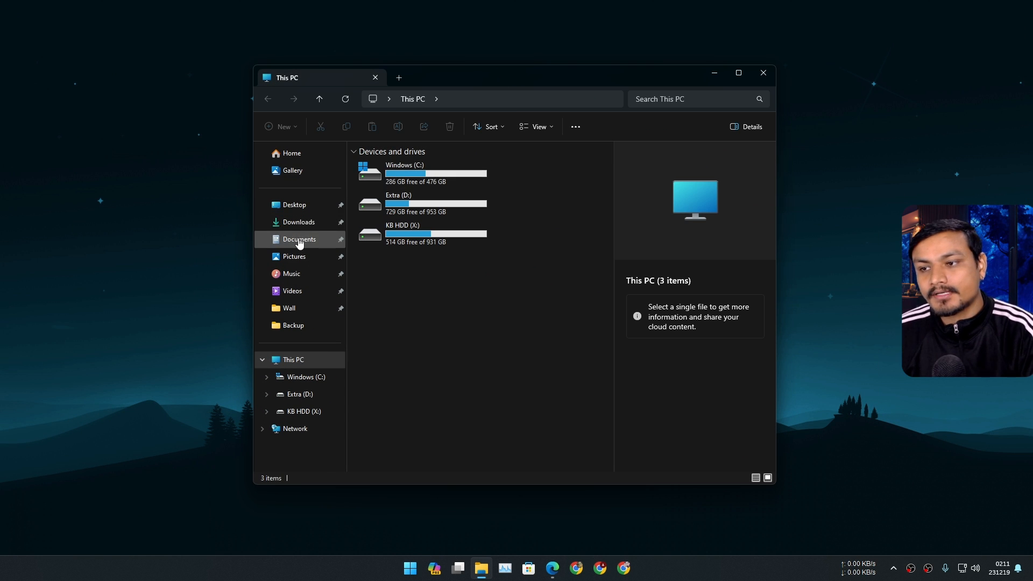
{"action": "left_click", "coordinate": [299, 239]}
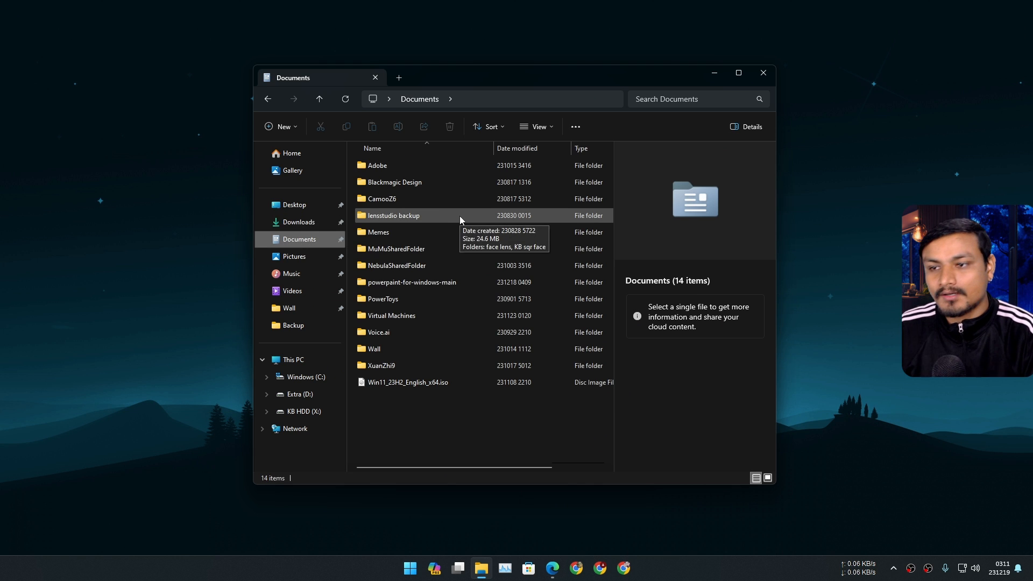
{"action": "right_click", "coordinate": [411, 282]}
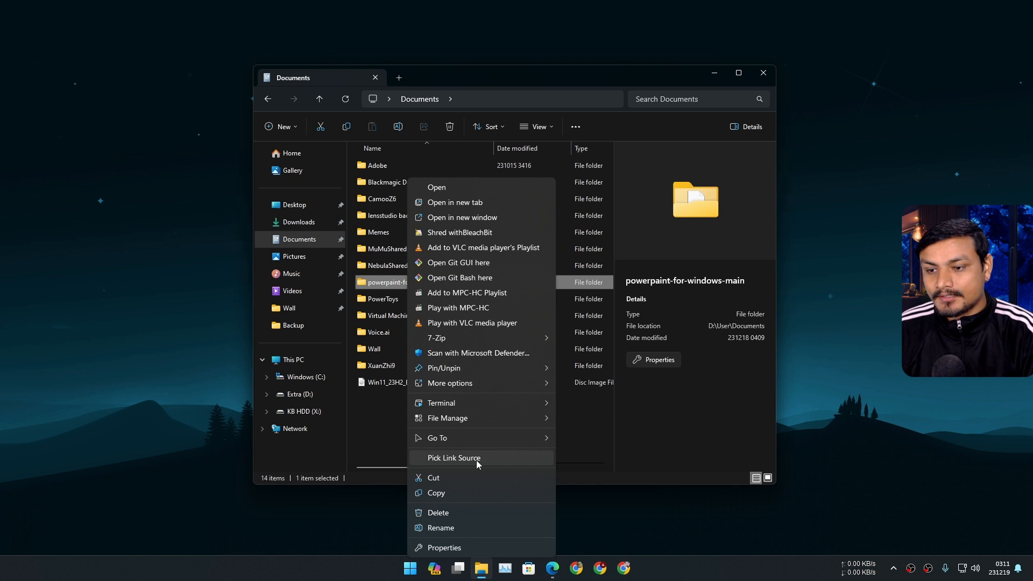
{"action": "left_click", "coordinate": [446, 548]}
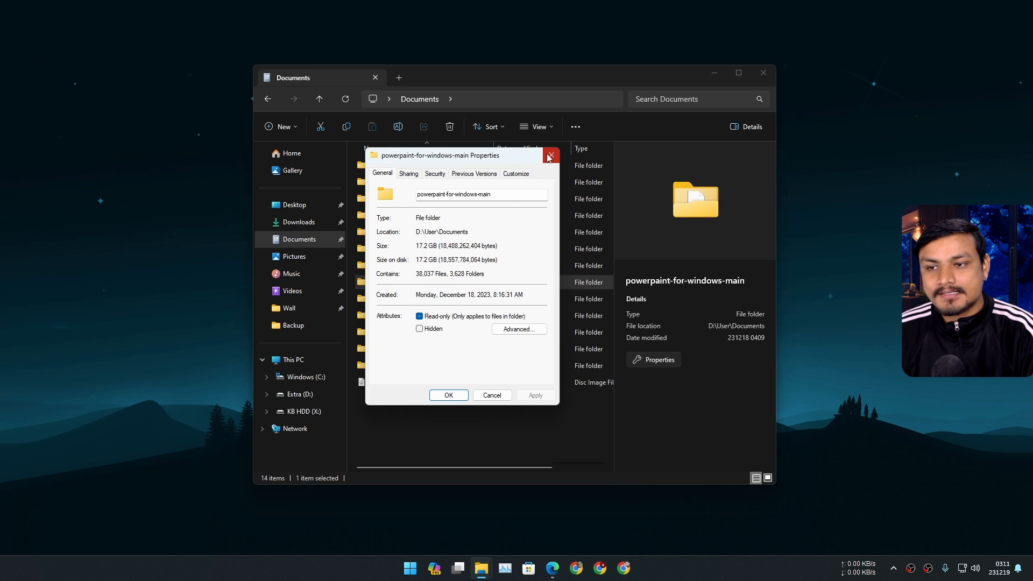
{"action": "left_click", "coordinate": [550, 155]}
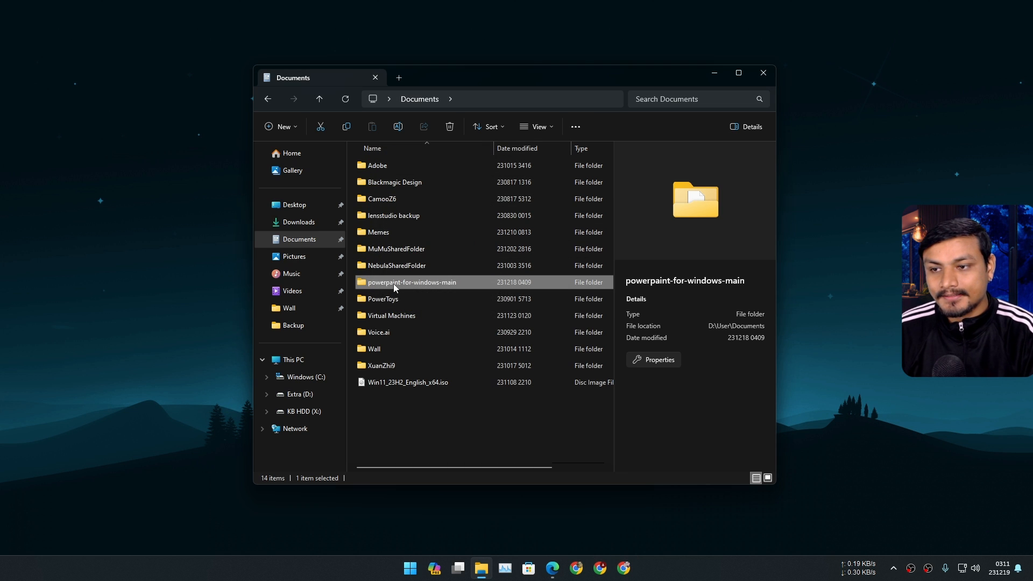
Open powerpaint-for-windows-main and launch a PowerShell terminal in that folder.
{"action": "double_click", "coordinate": [411, 282]}
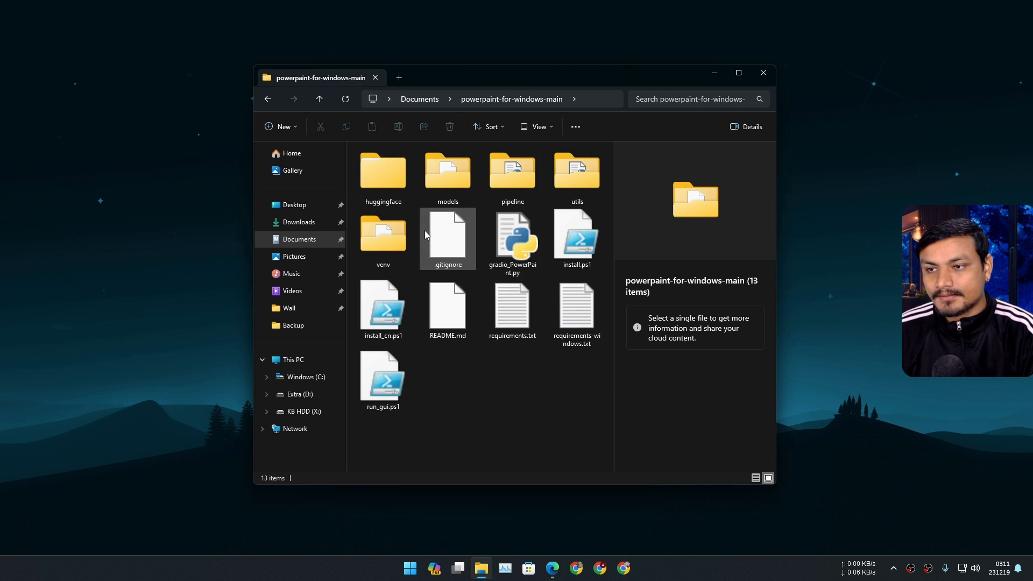
{"action": "right_click", "coordinate": [512, 237]}
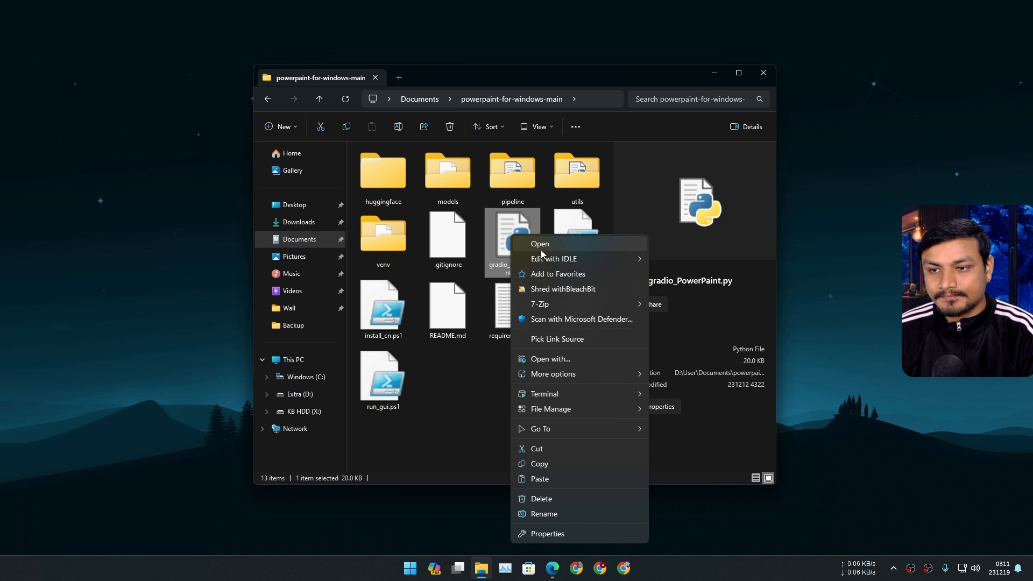
{"action": "left_click", "coordinate": [540, 243]}
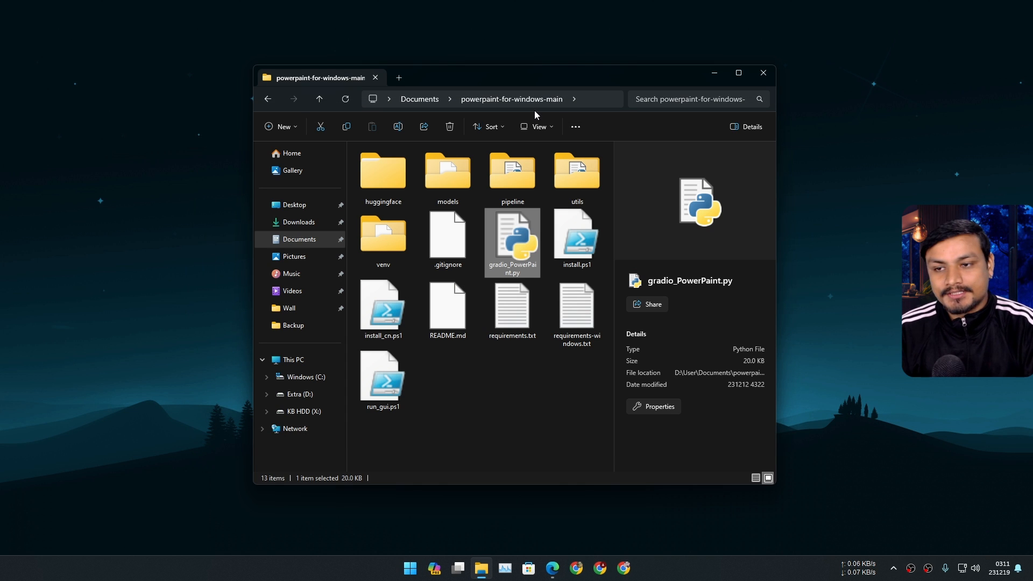
{"action": "right_click", "coordinate": [494, 406]}
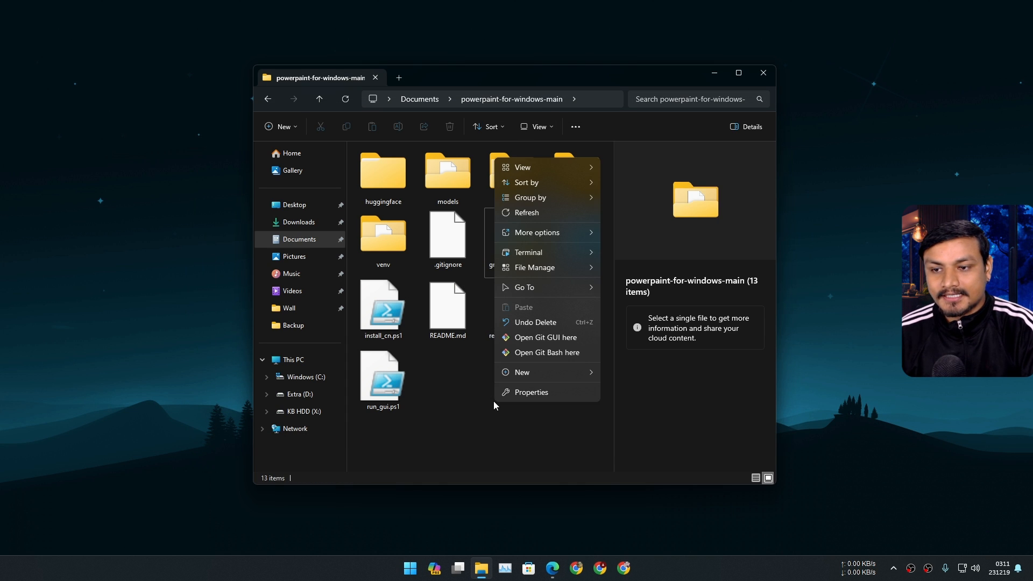
{"action": "mouse_move", "coordinate": [536, 232]}
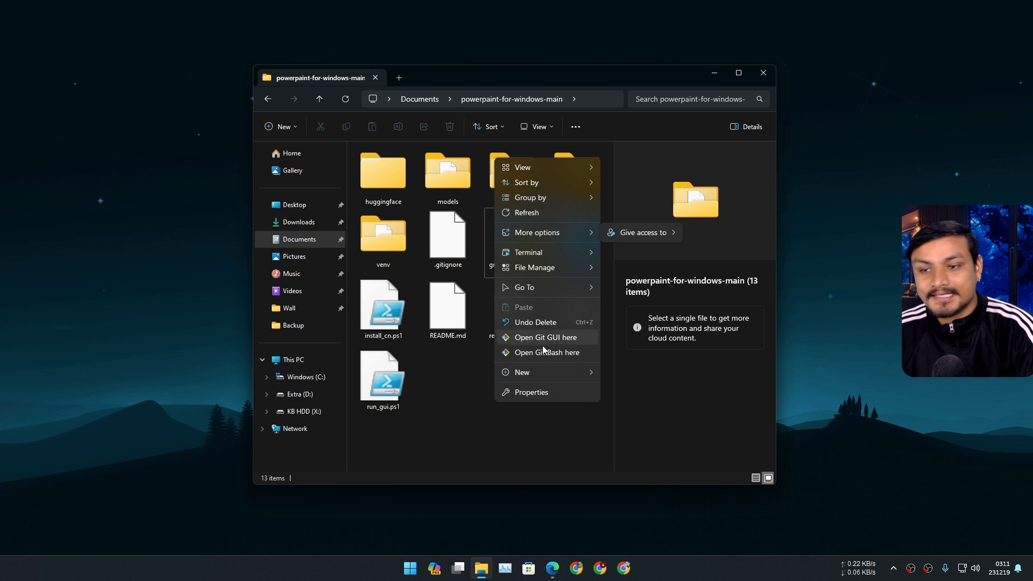
{"action": "left_click", "coordinate": [528, 252]}
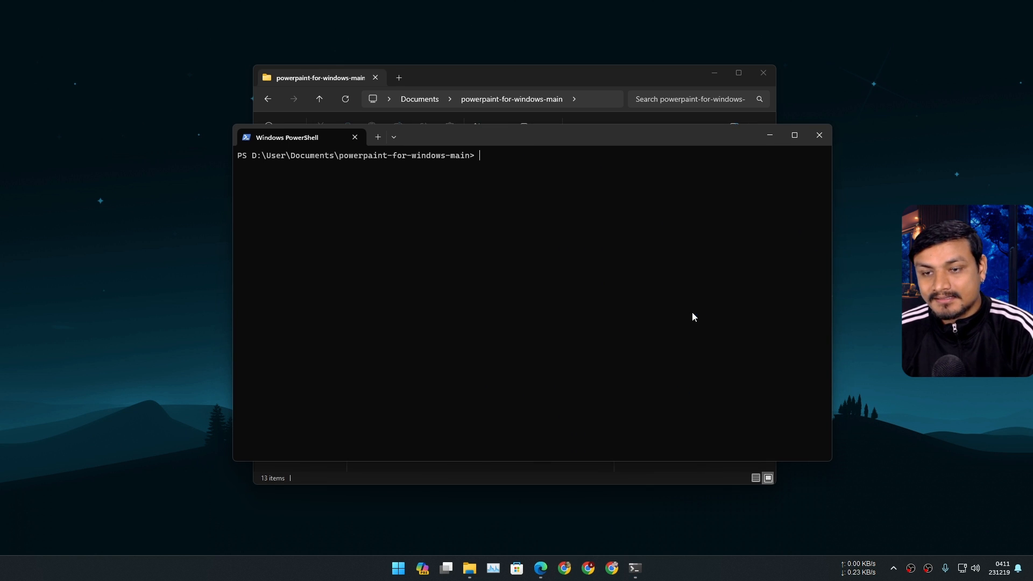
Run python gradio_PowerPaint.py, which fails with 'Torch not compiled with CUDA enabled'.
{"action": "type", "text": "python gradio_PowerPaint.py"}
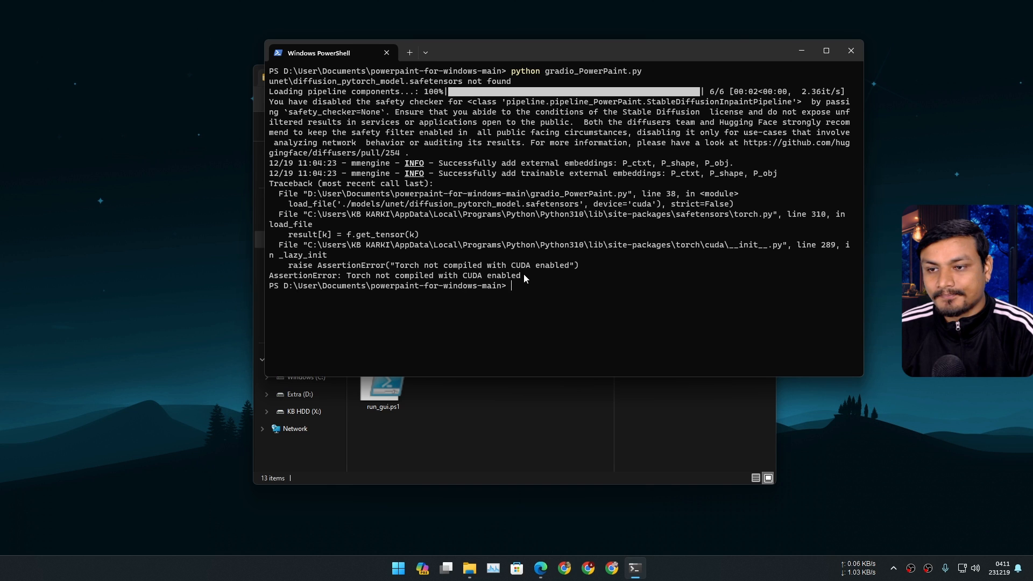
{"action": "left_click_drag", "start_coordinate": [348, 276], "coordinate": [521, 275]}
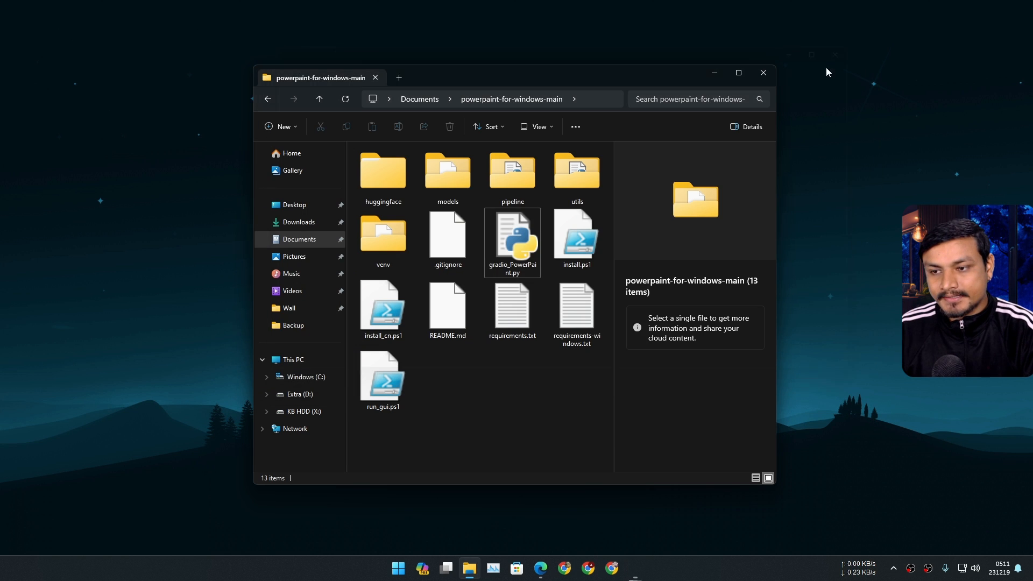
Revisit the OpenXLab online demo from the GitHub README, then close it.
{"action": "left_click", "coordinate": [511, 242]}
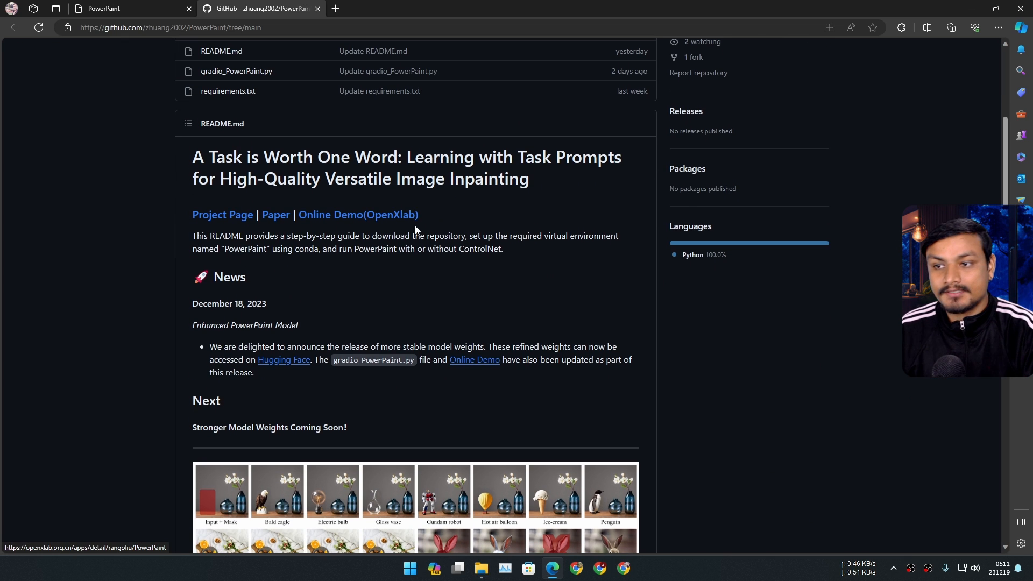
{"action": "left_click", "coordinate": [358, 214]}
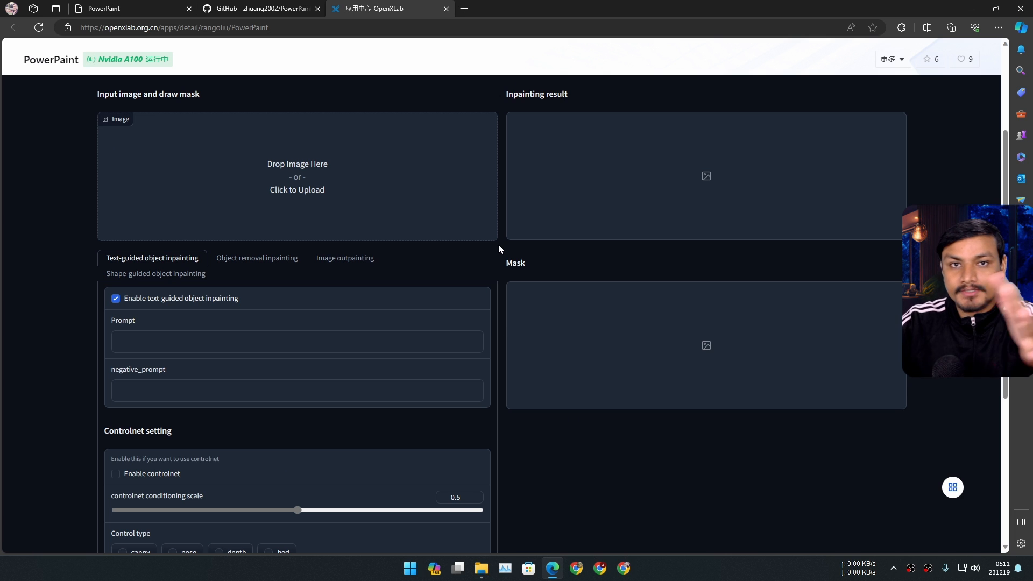
{"action": "left_click", "coordinate": [482, 568]}
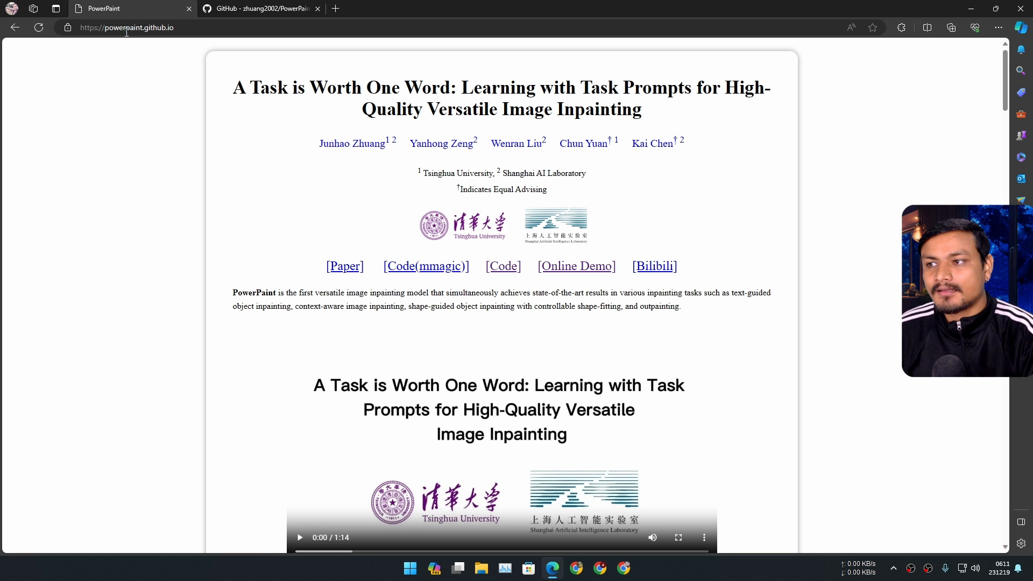
{"action": "mouse_move", "coordinate": [412, 223]}
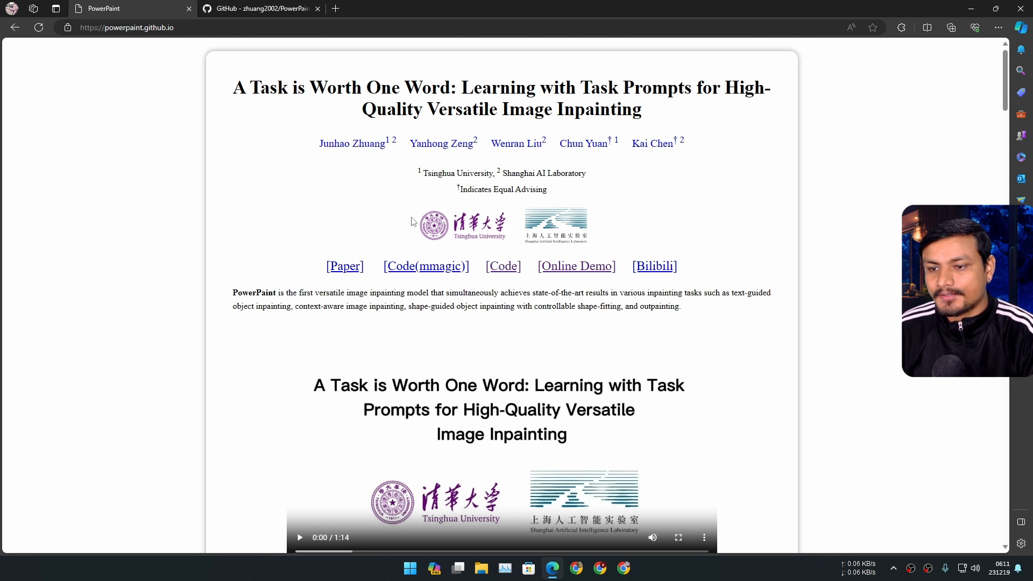
Scroll through the Method and Comparison Results sections, then minimize Edge.
{"action": "scroll", "scroll_direction": "down", "scroll_amount": 3}
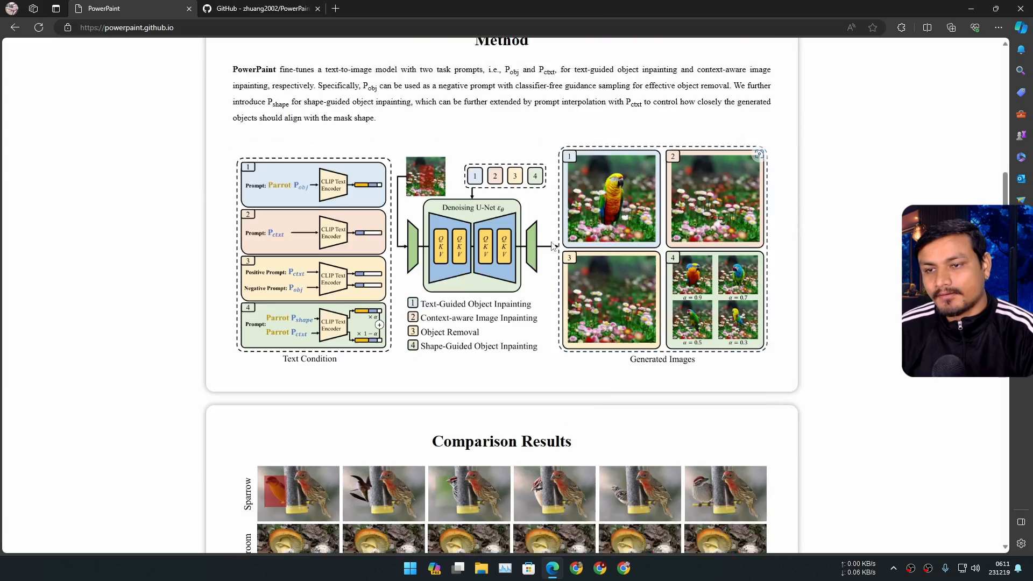
{"action": "scroll", "scroll_direction": "down", "scroll_amount": 3}
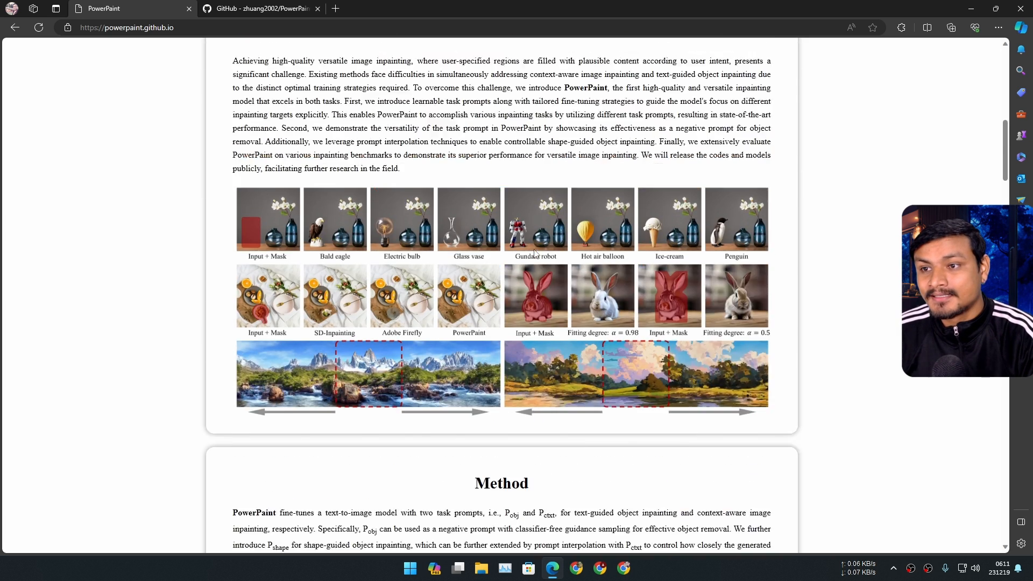
{"action": "left_click", "coordinate": [258, 8]}
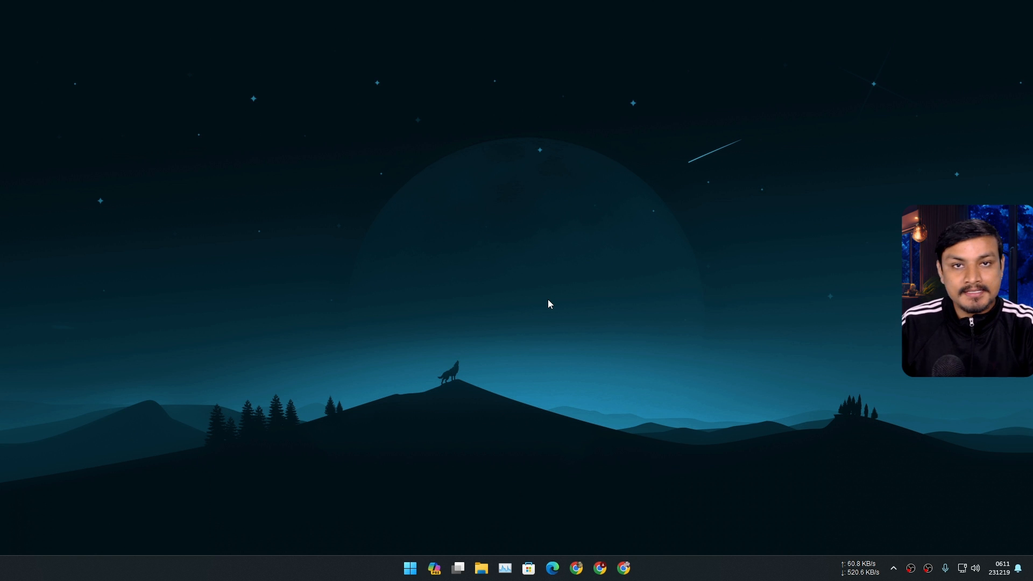
{"action": "mouse_move", "coordinate": [542, 293]}
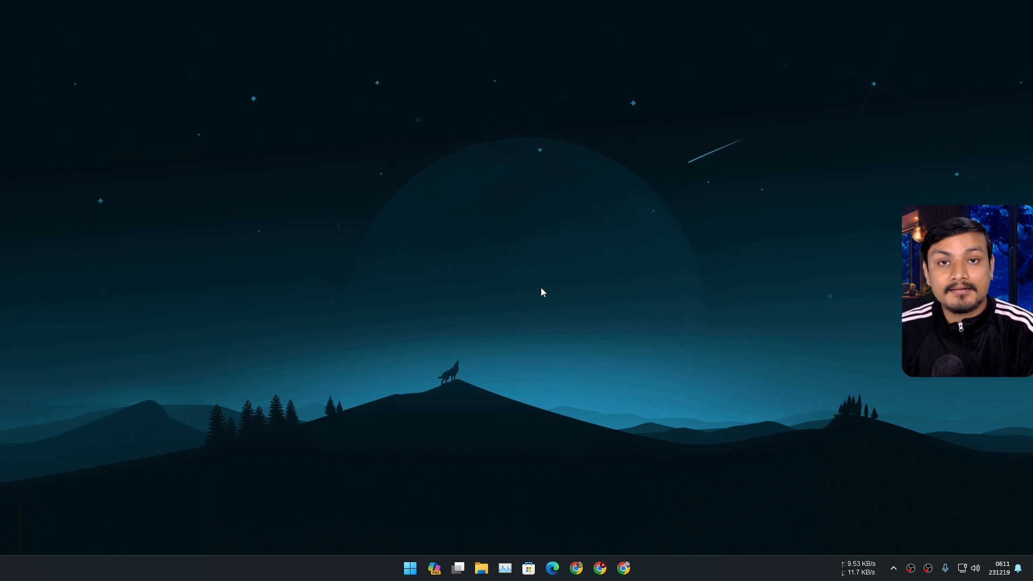